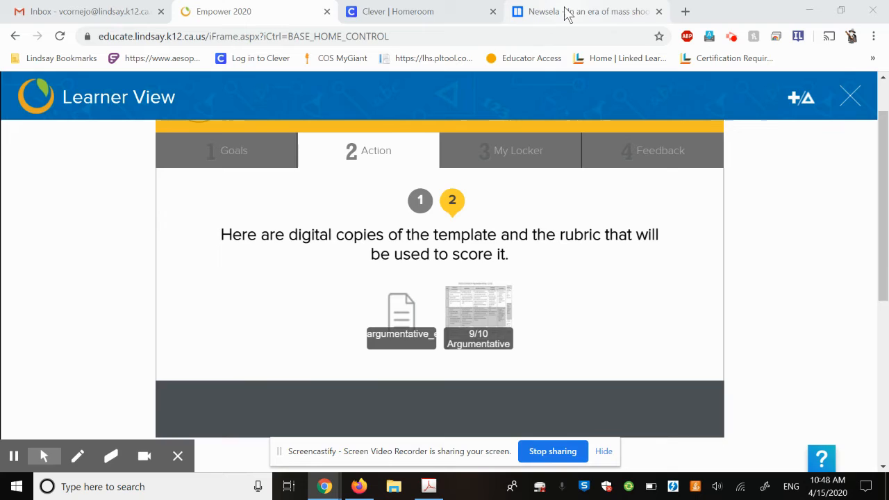
Switch from the Empower lesson page to the Newsela bulletproof-gear article.
{"action": "left_click", "coordinate": [586, 11]}
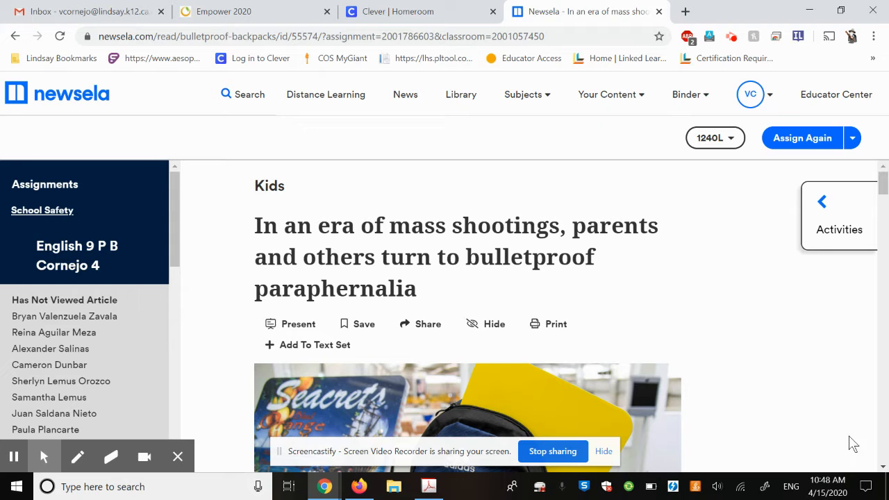
{"action": "scroll", "scroll_direction": "down", "scroll_amount": 3}
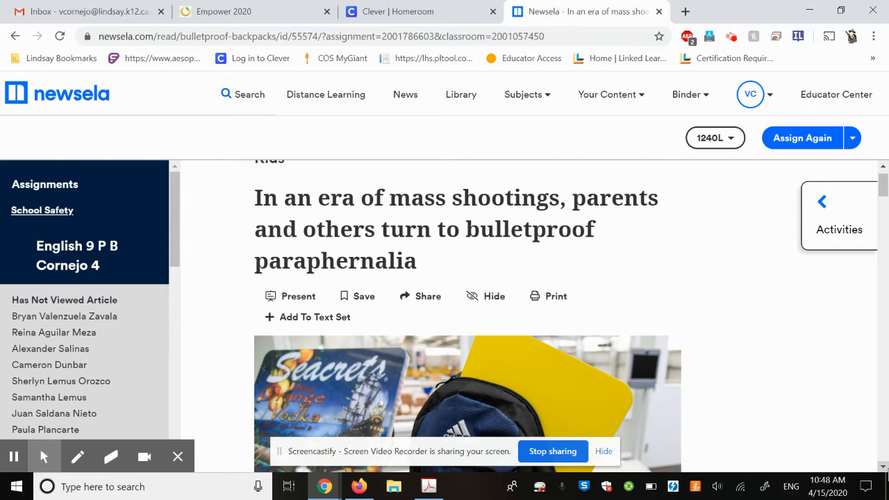
{"action": "scroll", "scroll_direction": "down", "scroll_amount": 3}
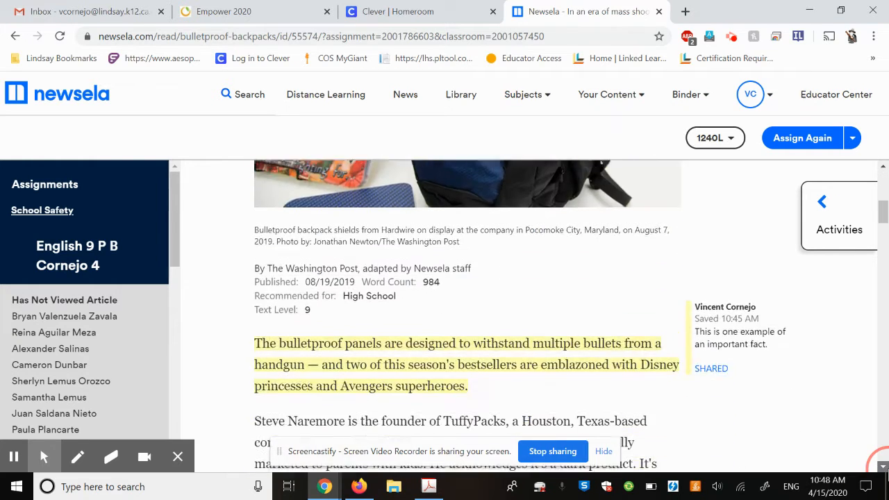
{"action": "scroll", "scroll_direction": "down", "scroll_amount": 3}
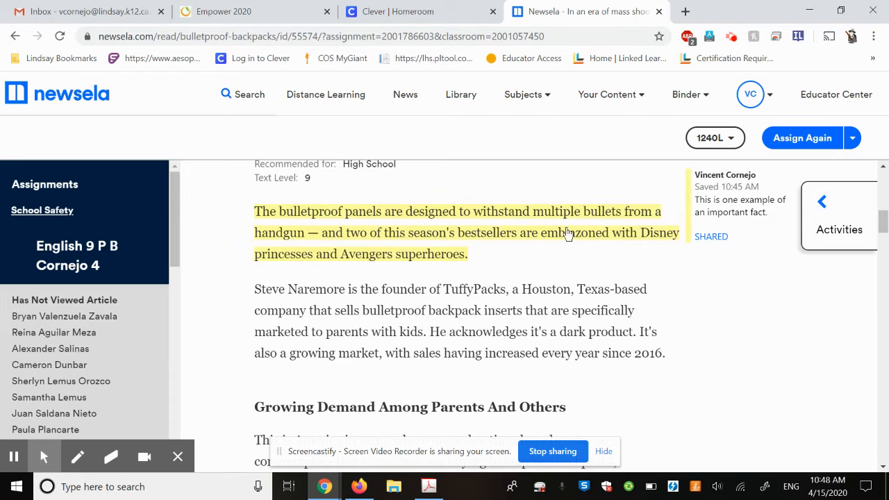
{"action": "scroll", "scroll_direction": "down", "scroll_amount": 3}
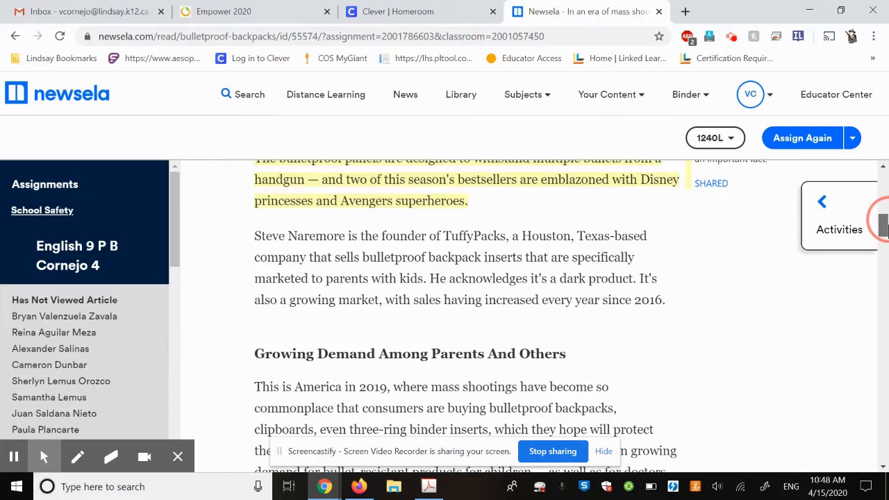
{"action": "scroll", "scroll_direction": "down", "scroll_amount": 3}
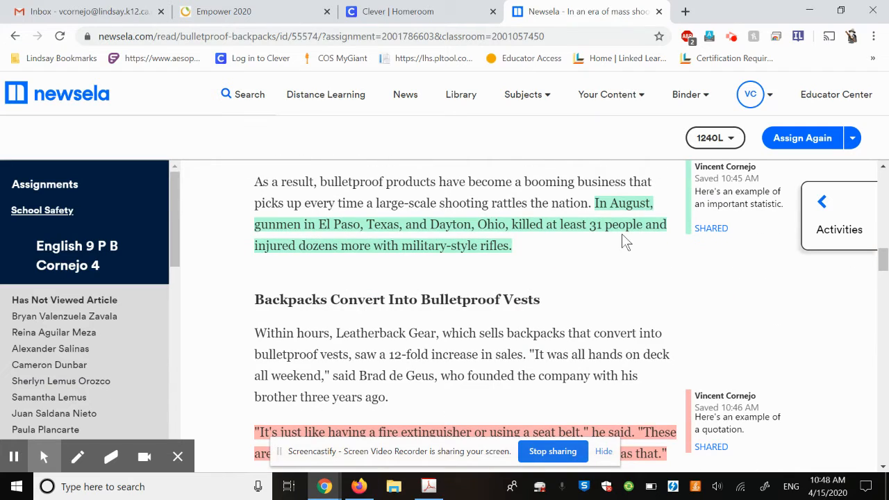
{"action": "scroll", "scroll_direction": "down", "scroll_amount": 3}
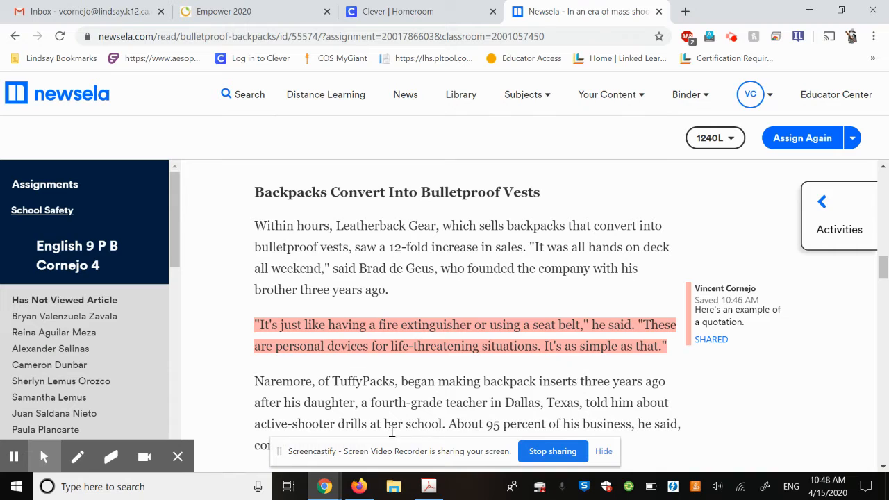
{"action": "left_click", "coordinate": [428, 486]}
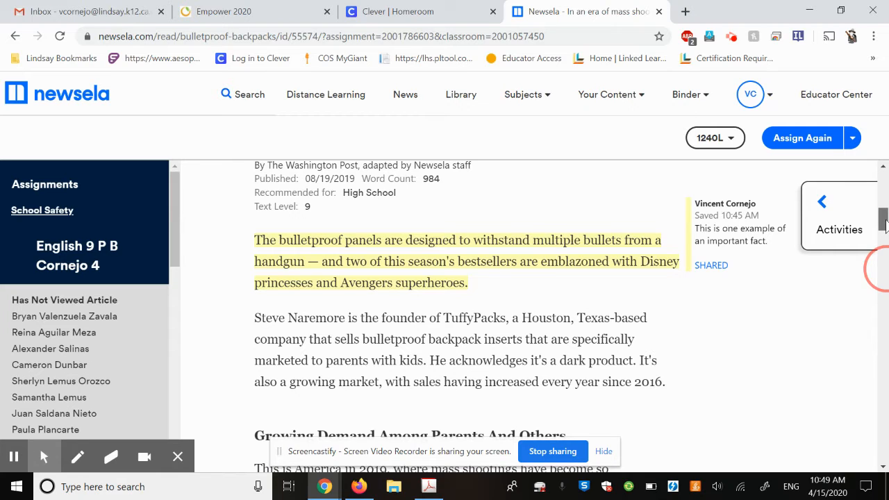
{"action": "scroll", "scroll_direction": "down", "scroll_amount": 3}
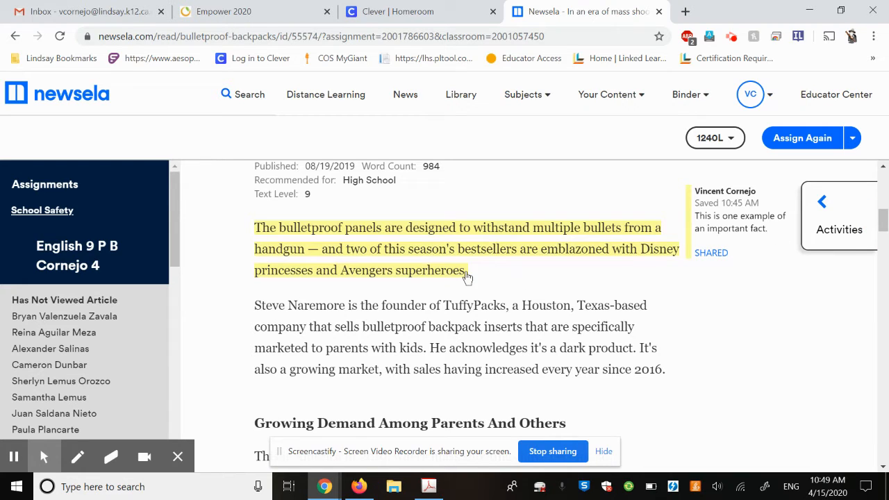
{"action": "left_click", "coordinate": [427, 486]}
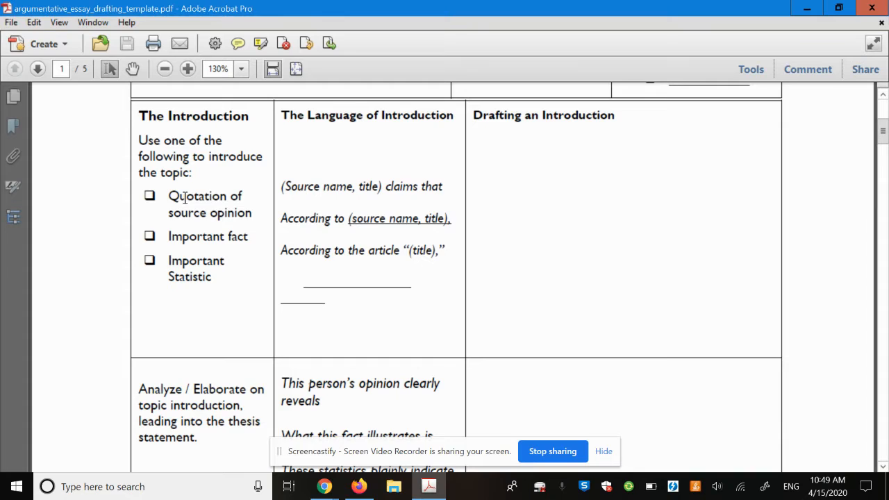
{"action": "left_click_drag", "start_coordinate": [168, 196], "coordinate": [216, 277]}
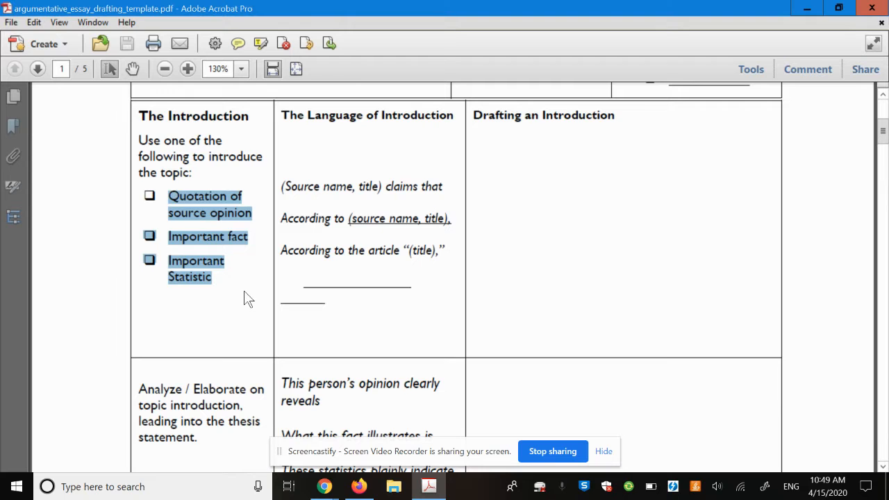
{"action": "scroll", "scroll_direction": "down", "scroll_amount": 3}
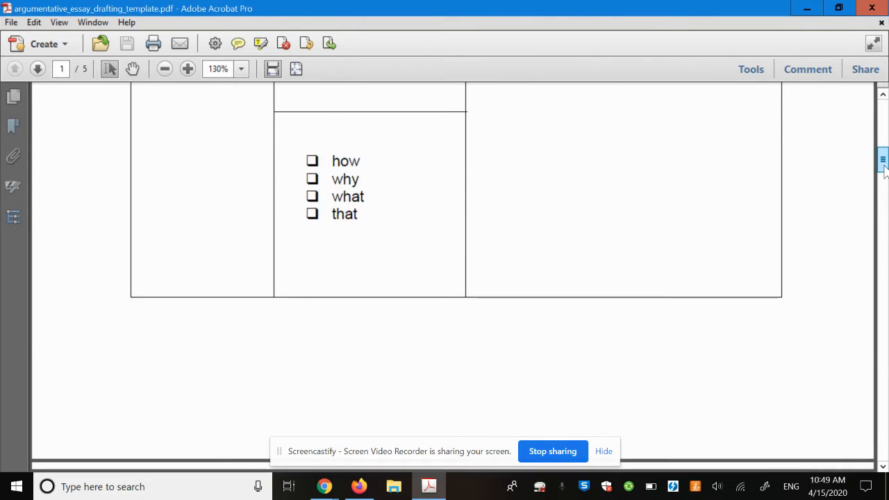
{"action": "scroll", "scroll_direction": "down", "scroll_amount": 3}
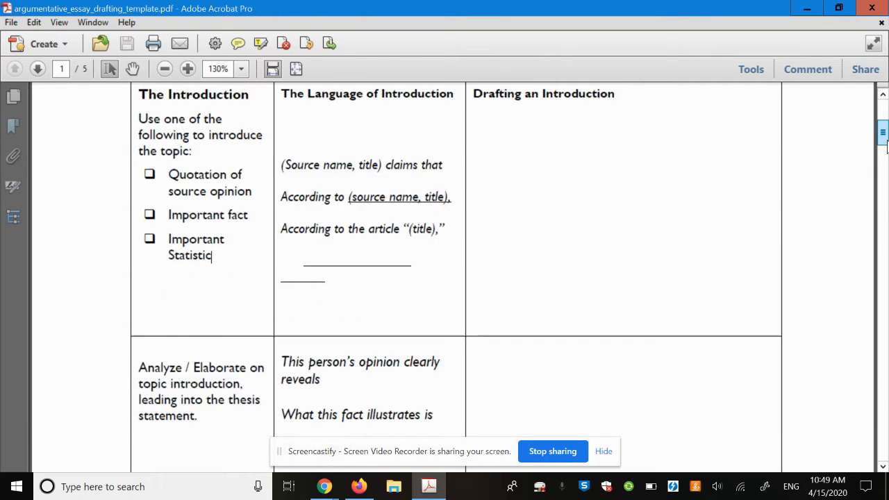
{"action": "scroll", "scroll_direction": "down", "scroll_amount": 3}
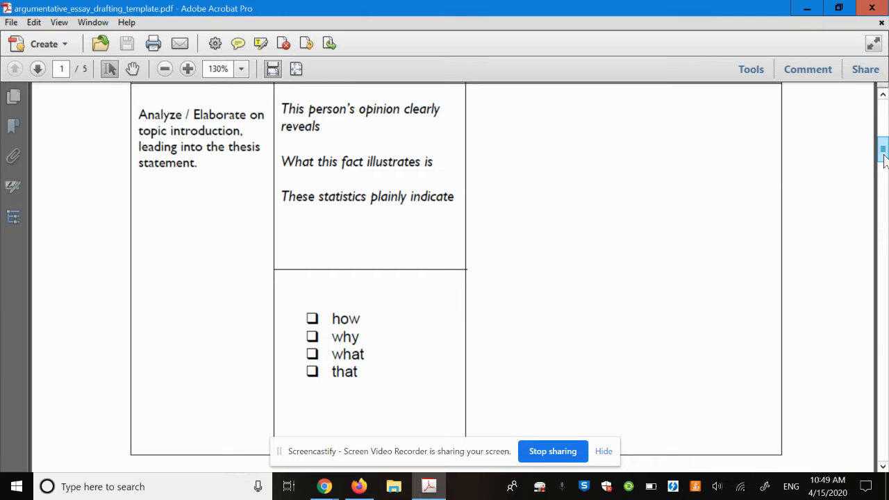
{"action": "mouse_move", "coordinate": [882, 155]}
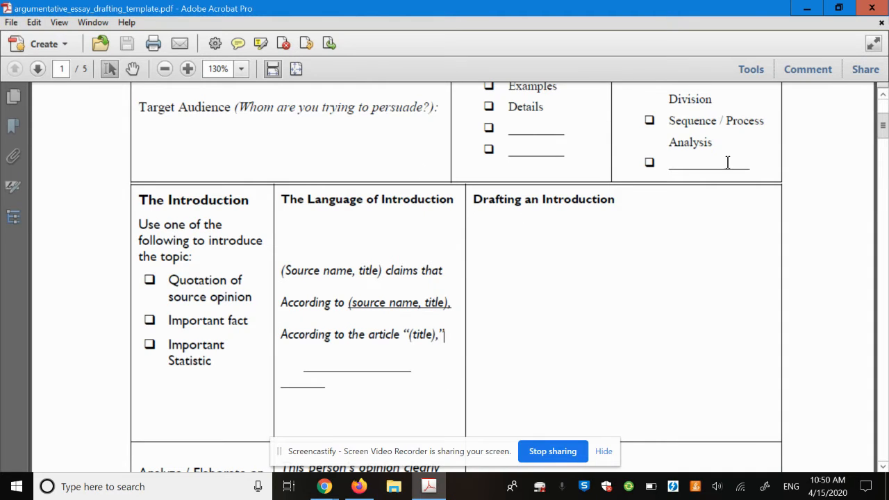
{"action": "mouse_move", "coordinate": [750, 69]}
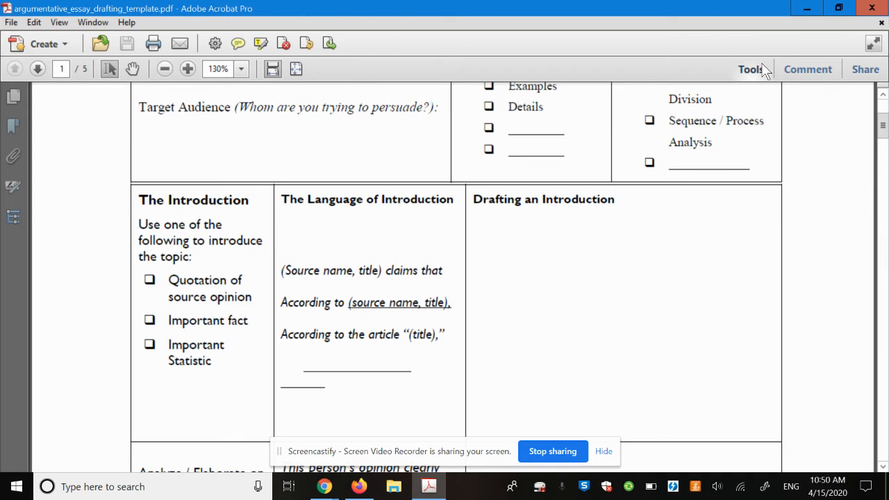
Add typewriter text in the introduction box starting 'According to the article, "'.
{"action": "left_click", "coordinate": [749, 70]}
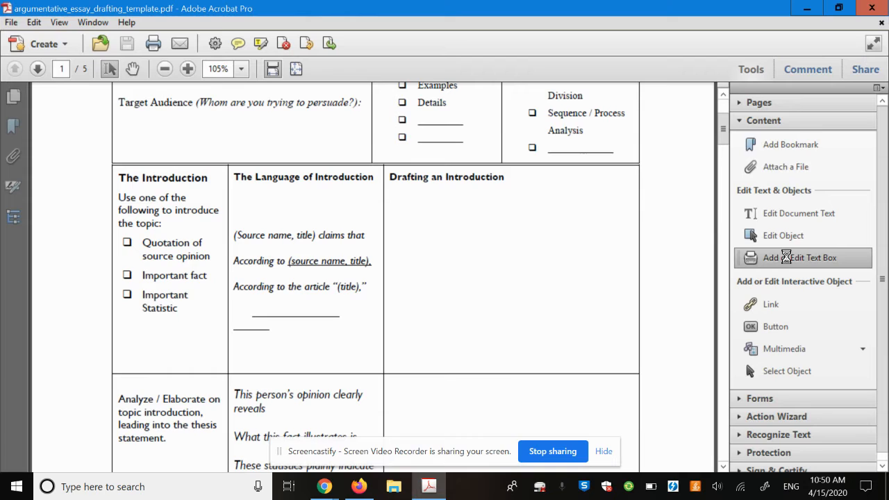
{"action": "left_click", "coordinate": [800, 257]}
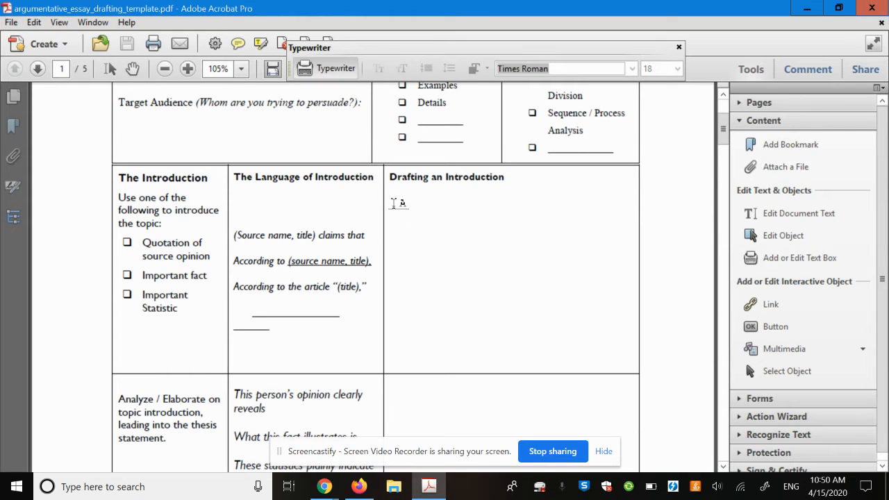
{"action": "mouse_move", "coordinate": [441, 229]}
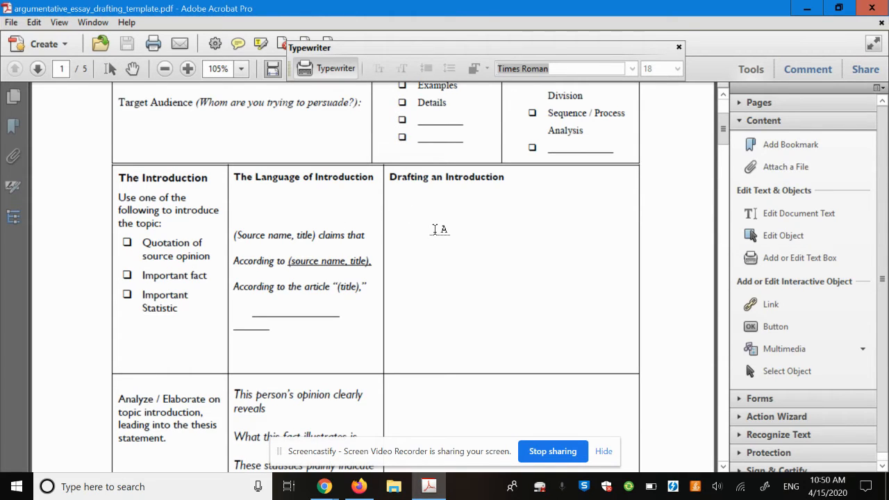
{"action": "type", "text": "Acc"}
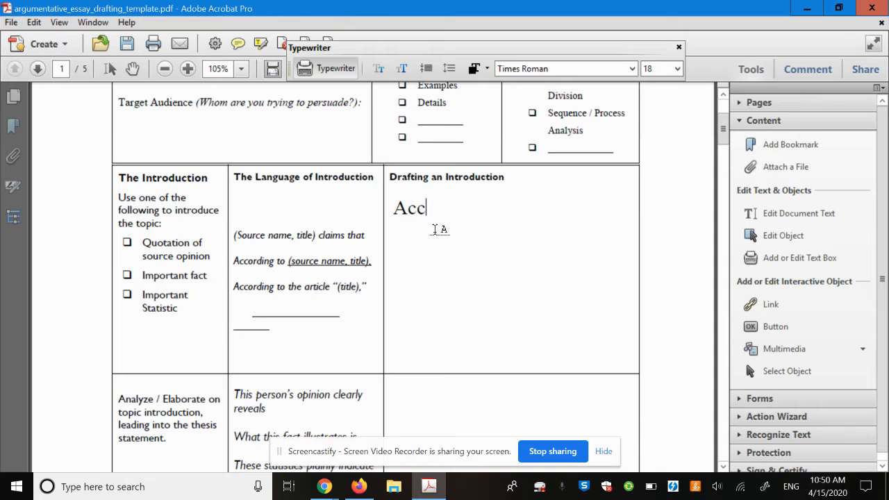
{"action": "type", "text": "ording to the arti"}
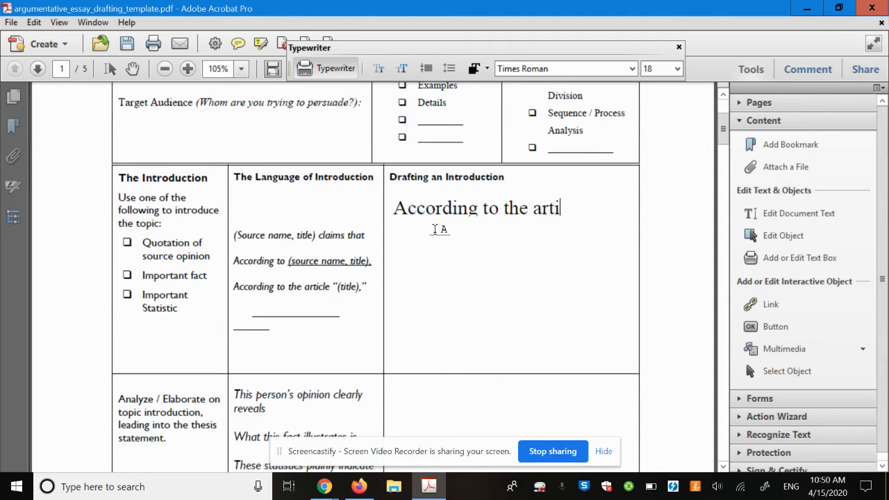
{"action": "type", "text": "cle, \""}
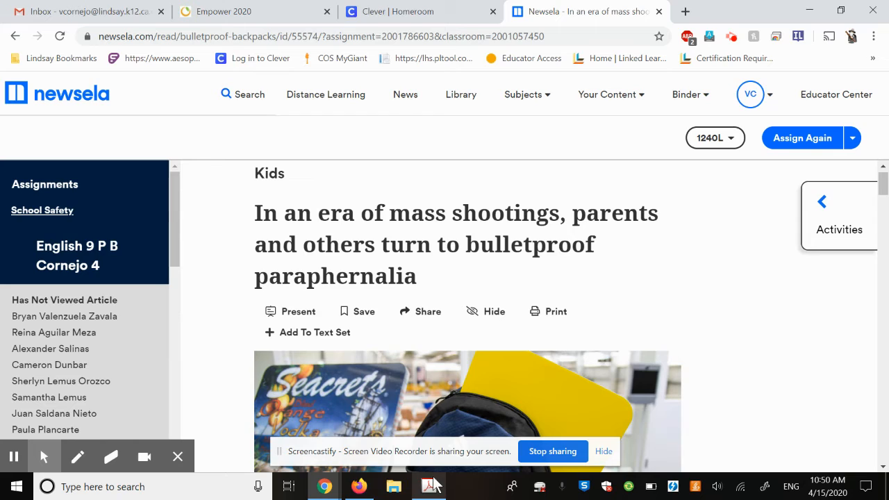
Finish the starter as 'According to the article, " ,"' and begin a second line with a quote mark.
{"action": "left_click", "coordinate": [428, 486]}
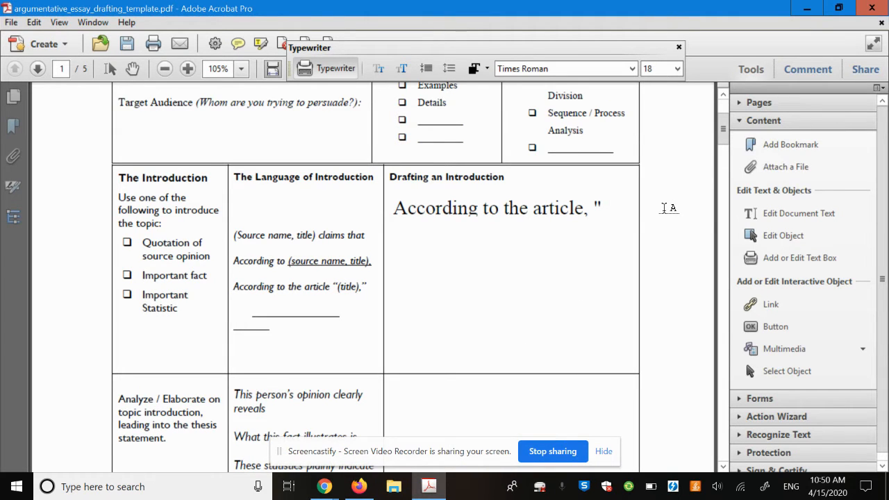
{"action": "type", "text": "\""}
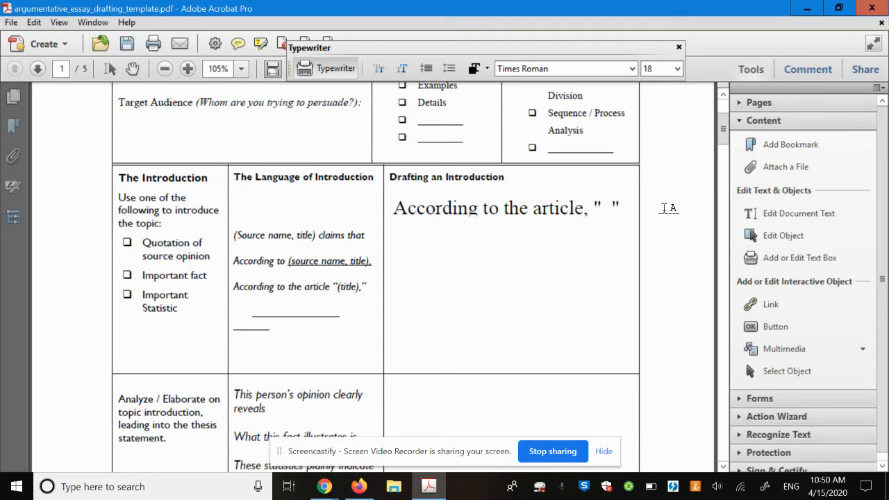
{"action": "type", "text": ","}
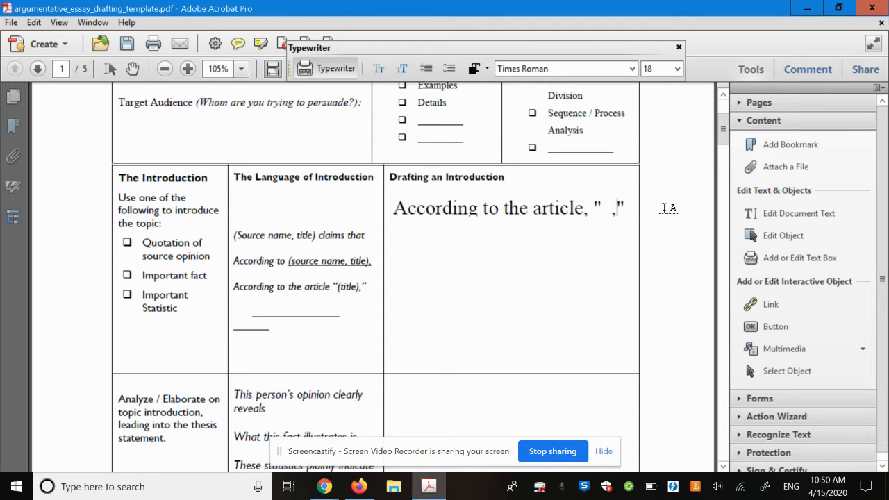
{"action": "key", "text": "enter"}
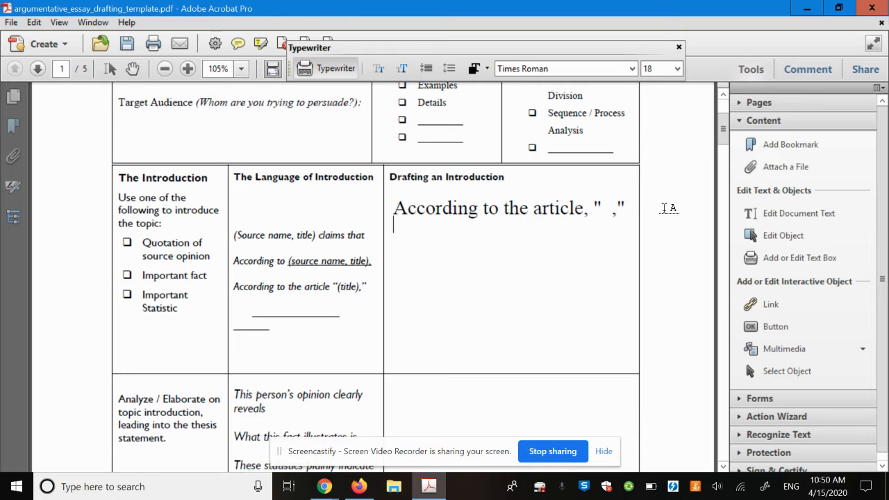
{"action": "type", "text": "\""}
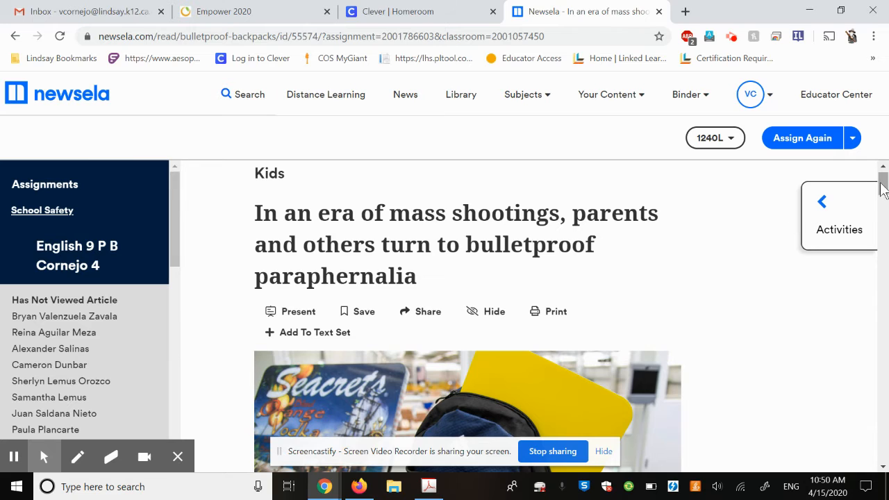
Scroll to the highlighted bulletproof-panel fact in Newsela, then return to the template.
{"action": "scroll", "scroll_direction": "down", "scroll_amount": 3}
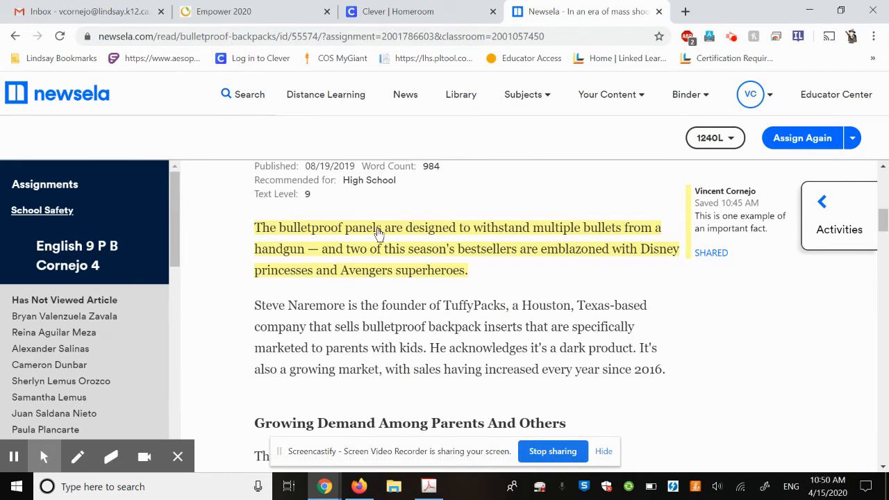
{"action": "mouse_move", "coordinate": [585, 233]}
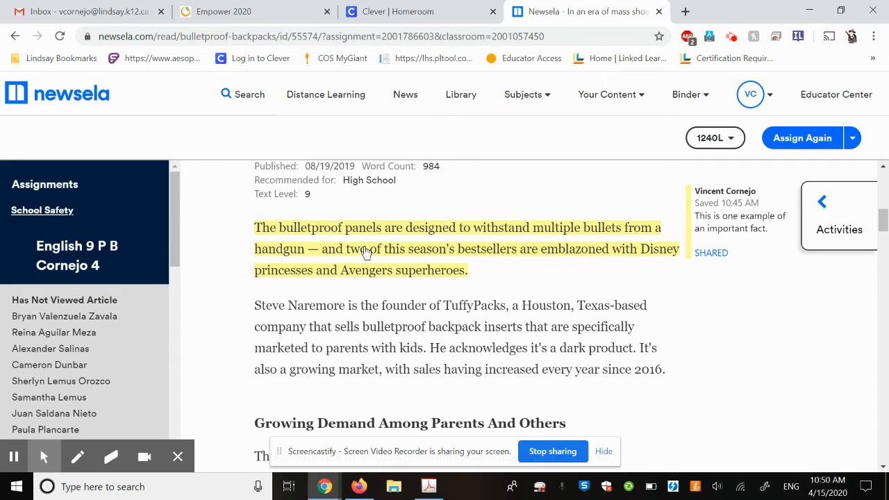
{"action": "mouse_move", "coordinate": [650, 251]}
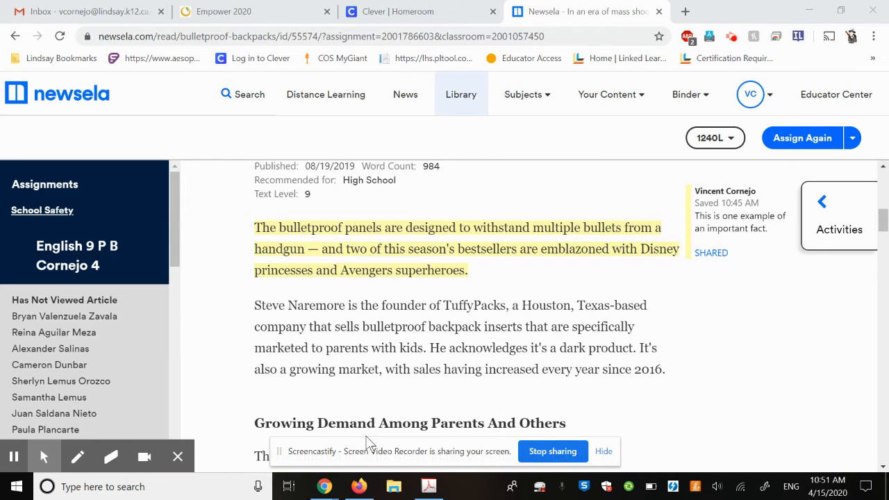
{"action": "left_click", "coordinate": [427, 486]}
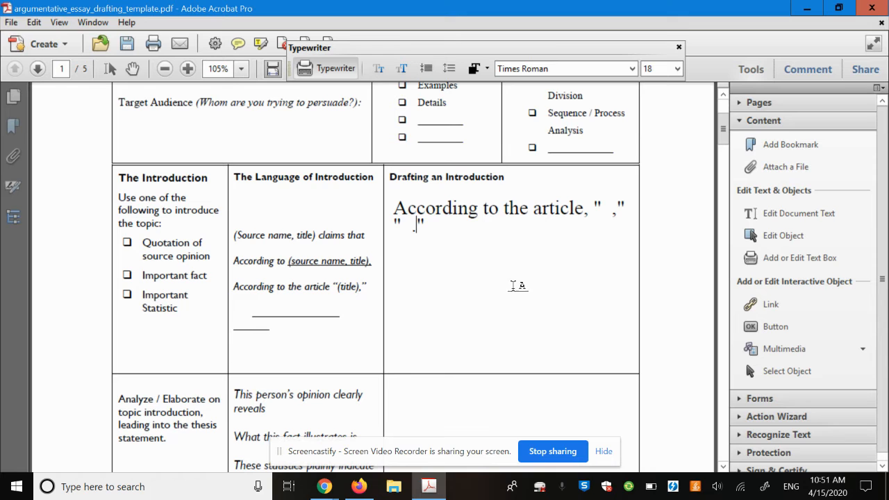
{"action": "mouse_move", "coordinate": [454, 316]}
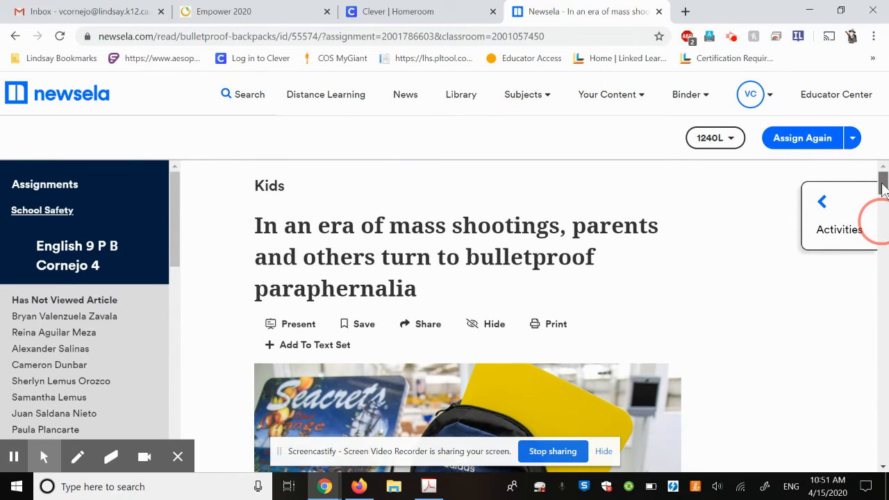
Scroll the view while leaving the introduction draft for the article.
{"action": "scroll", "scroll_direction": "down", "scroll_amount": 3}
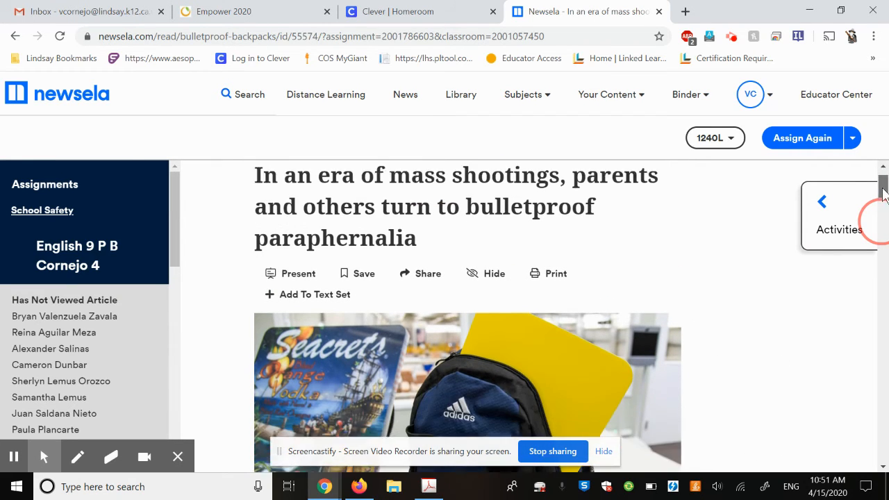
Revisit the highlighted panel fact in Newsela and return to the Acrobat draft.
{"action": "scroll", "scroll_direction": "down", "scroll_amount": 3}
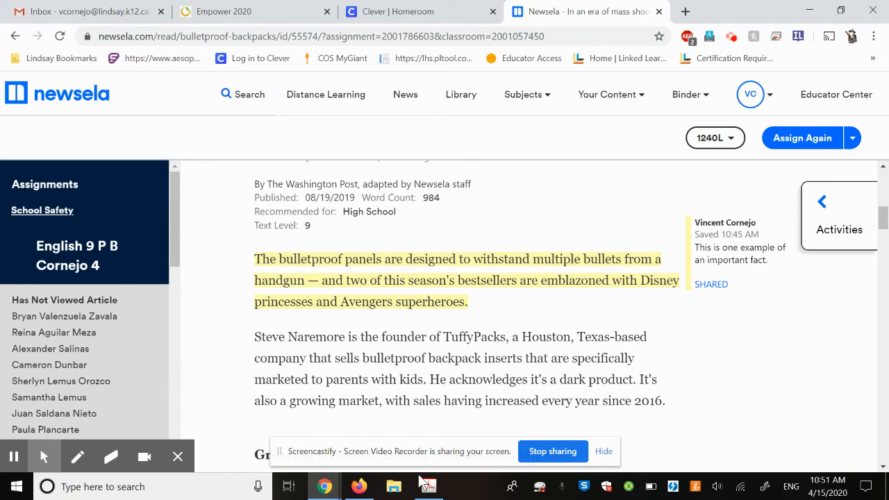
{"action": "left_click", "coordinate": [428, 486]}
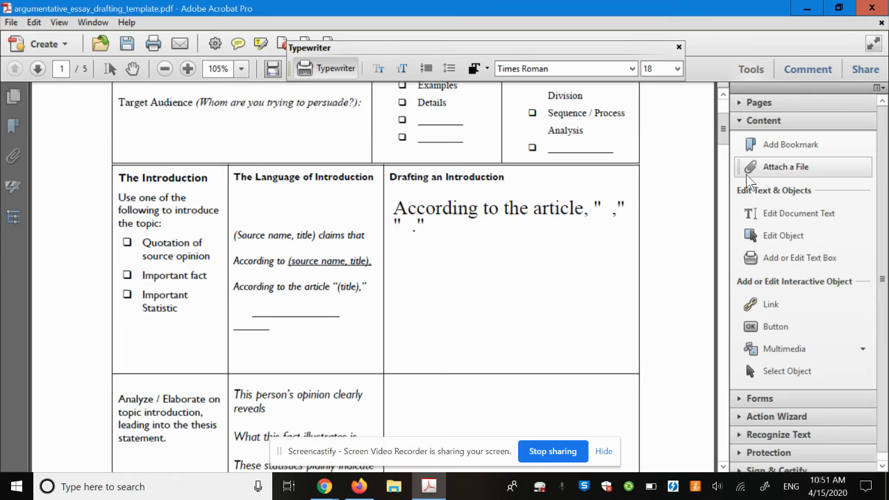
Write 'What this fact illustrates is how' in the Analyze / Elaborate box, then go reread the fact.
{"action": "scroll", "scroll_direction": "down", "scroll_amount": 3}
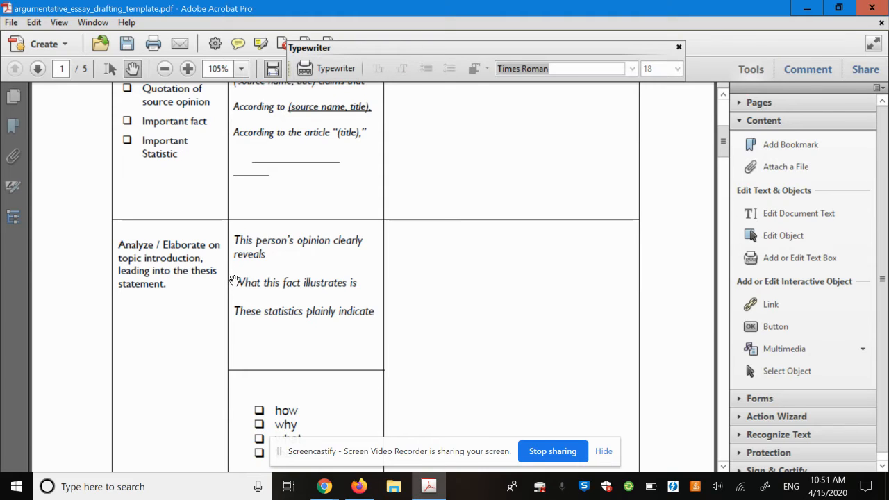
{"action": "scroll", "scroll_direction": "down", "scroll_amount": 3}
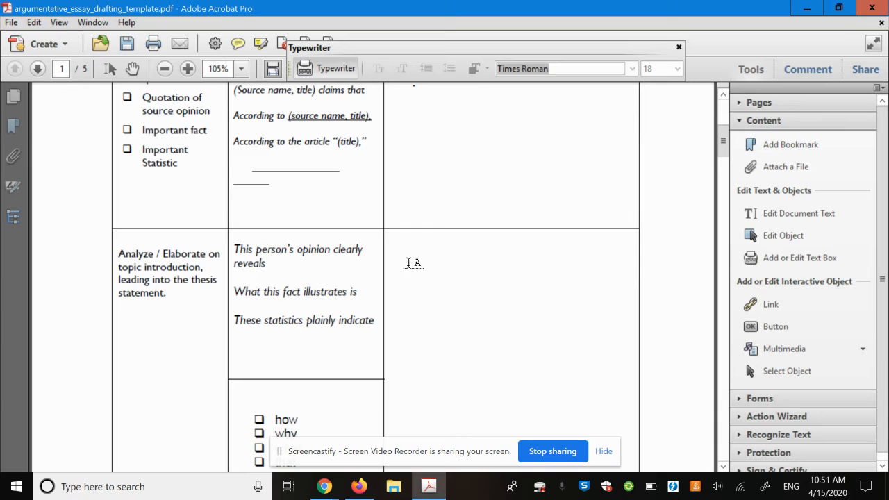
{"action": "type", "text": "What this fact"}
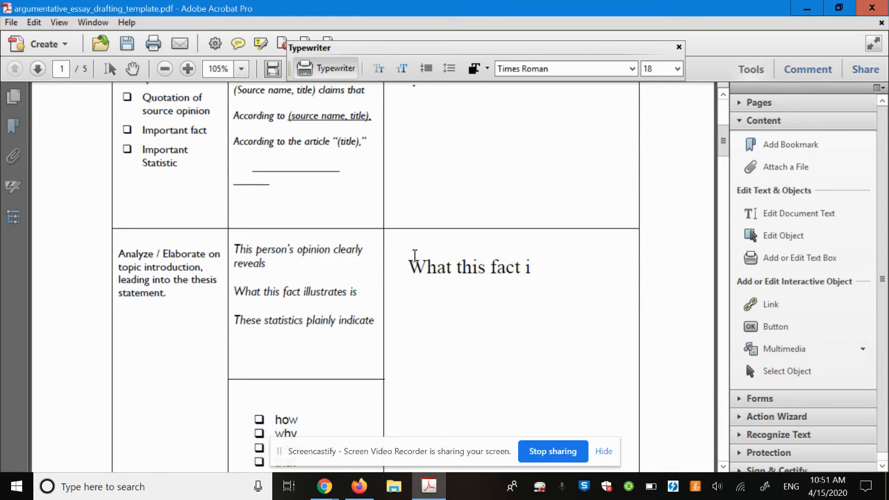
{"action": "type", "text": "illustrates"}
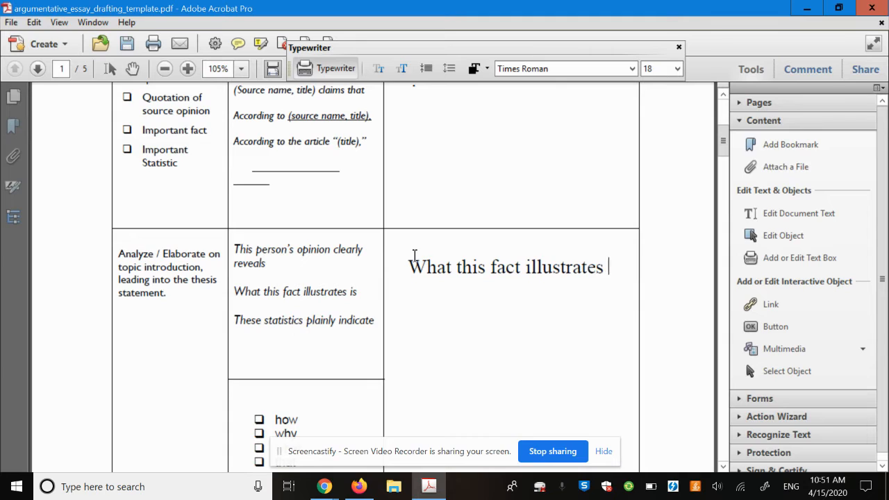
{"action": "type", "text": "is"}
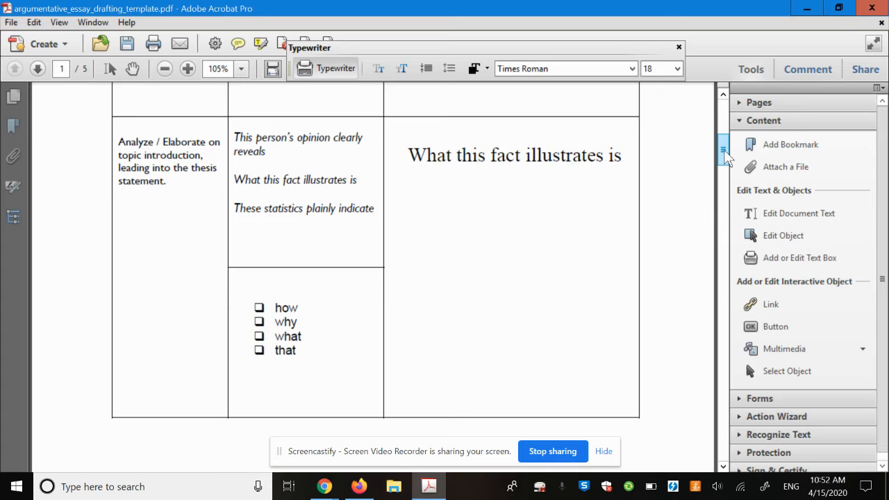
{"action": "type", "text": "ho"}
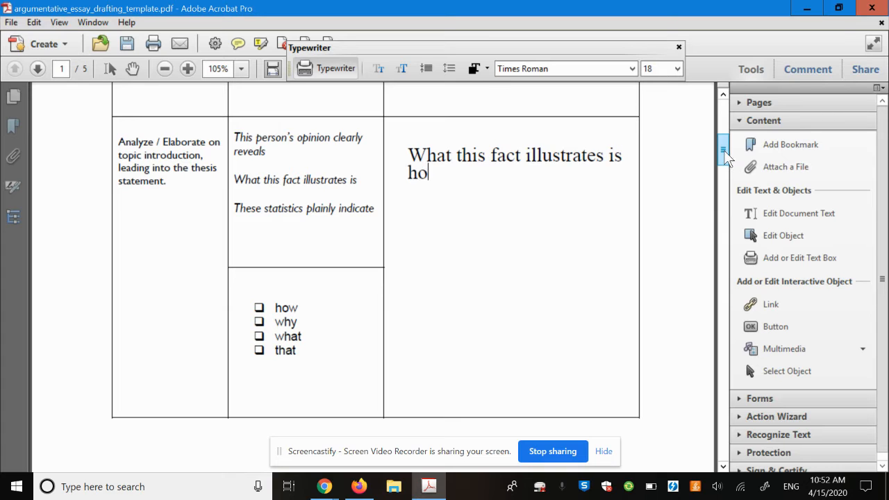
{"action": "type", "text": "w"}
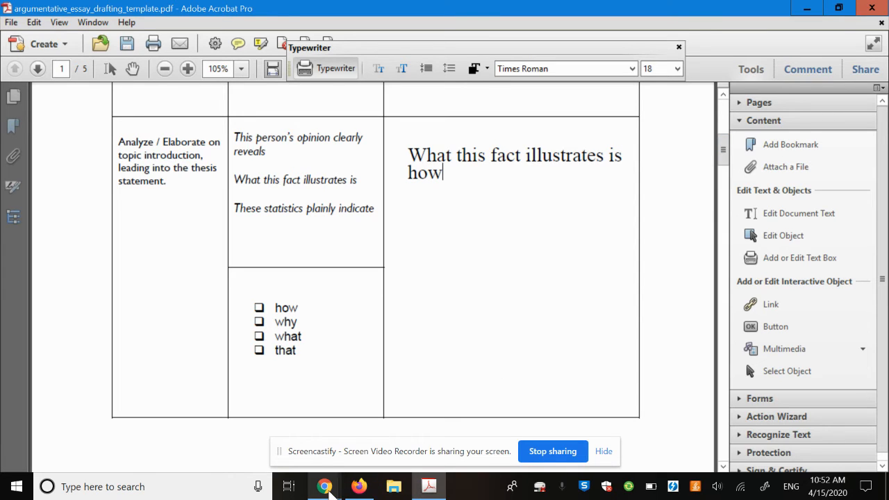
{"action": "left_click", "coordinate": [325, 486]}
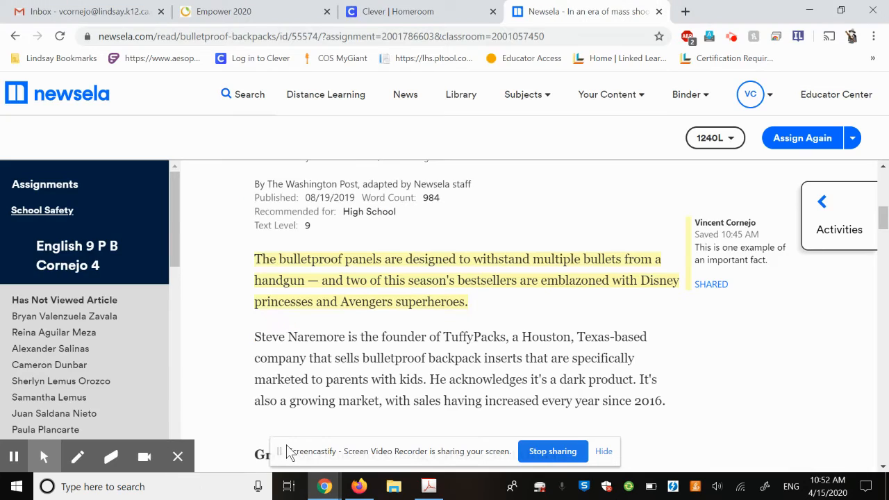
{"action": "mouse_move", "coordinate": [405, 280]}
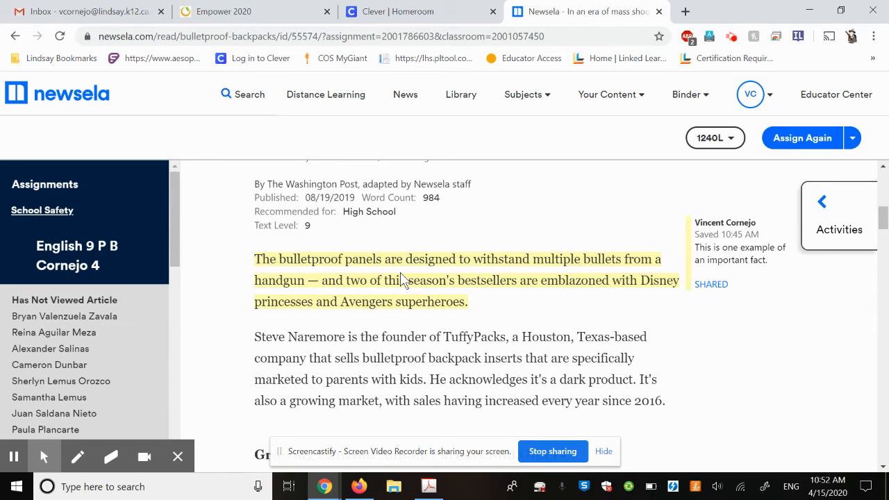
{"action": "mouse_move", "coordinate": [477, 295]}
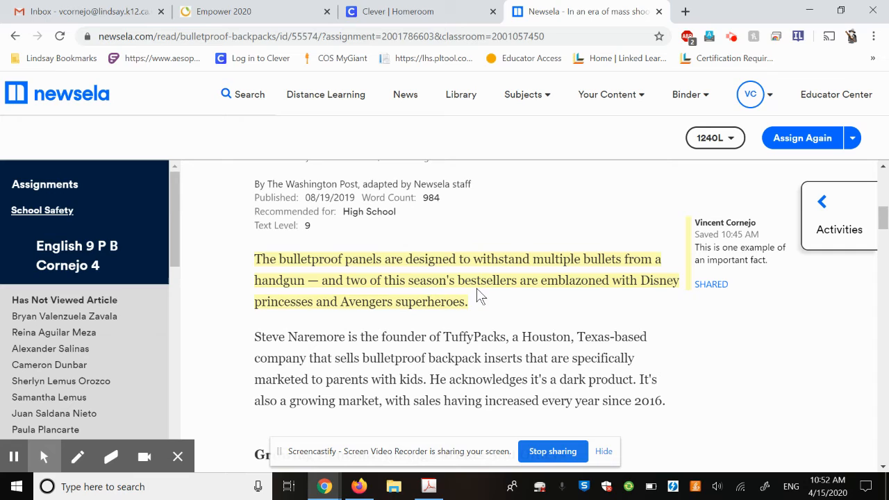
{"action": "mouse_move", "coordinate": [470, 308]}
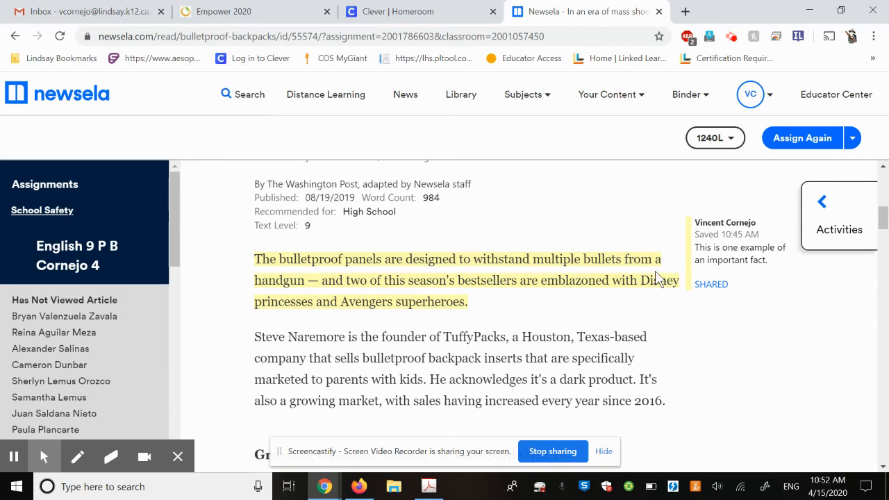
{"action": "mouse_move", "coordinate": [428, 317]}
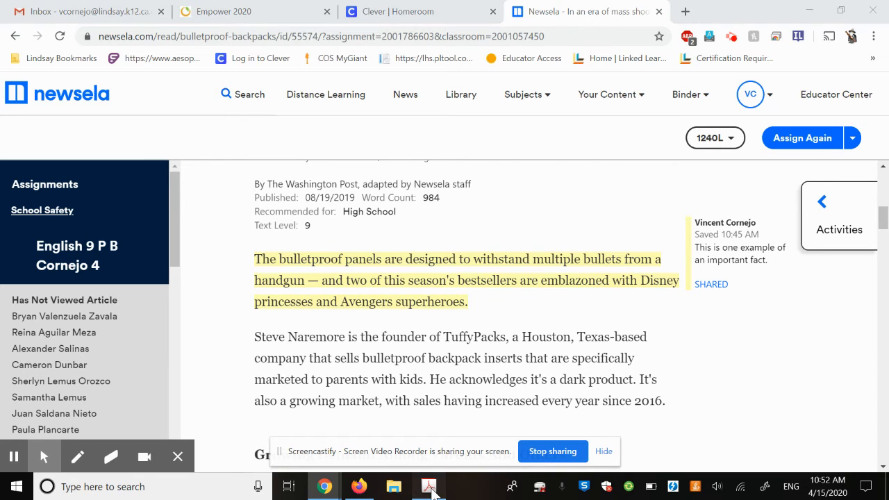
Return from the Newsela highlight to the essay template in Acrobat.
{"action": "left_click", "coordinate": [428, 486]}
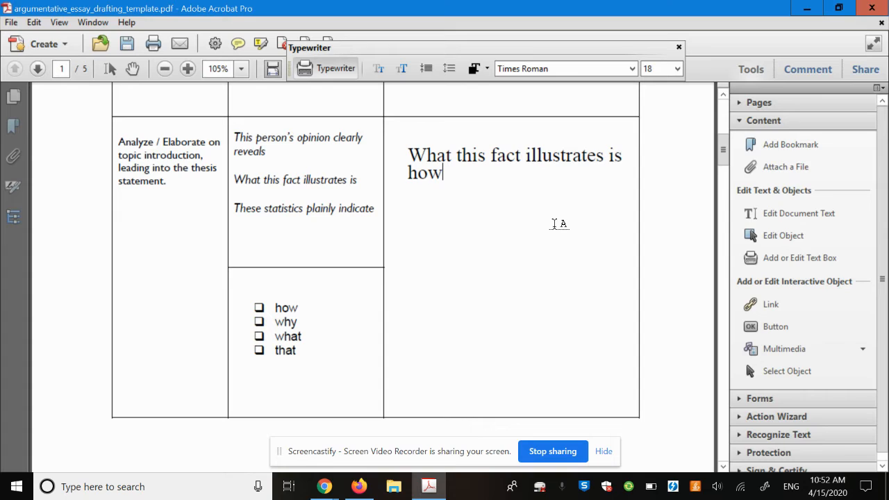
Finish the sentence with 'normal for backpacks is no longer normal.'.
{"action": "type", "text": "nora"}
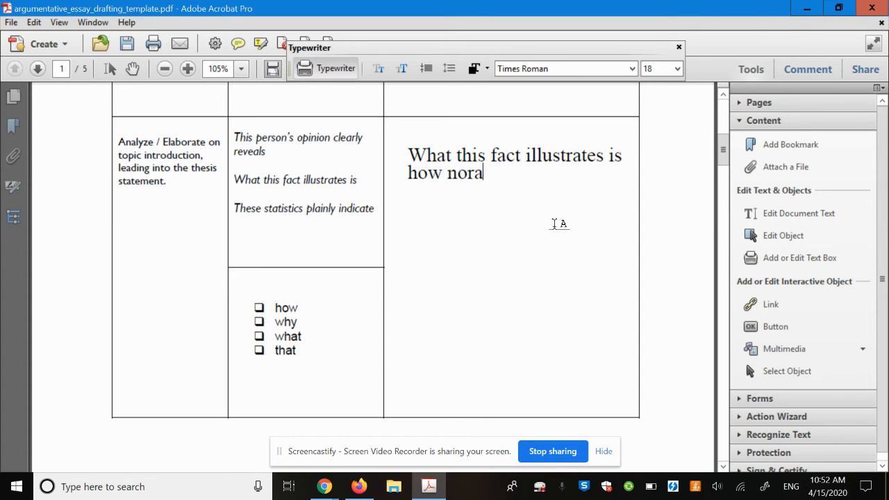
{"action": "type", "text": "mal"}
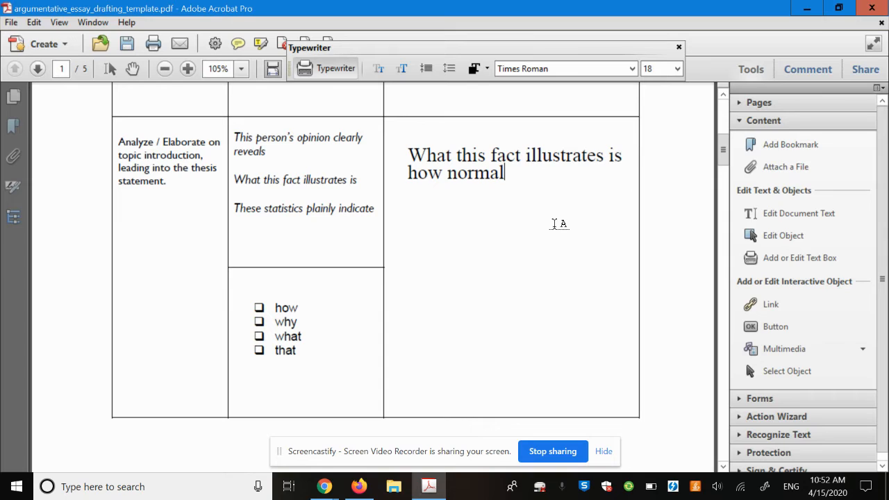
{"action": "type", "text": "for"}
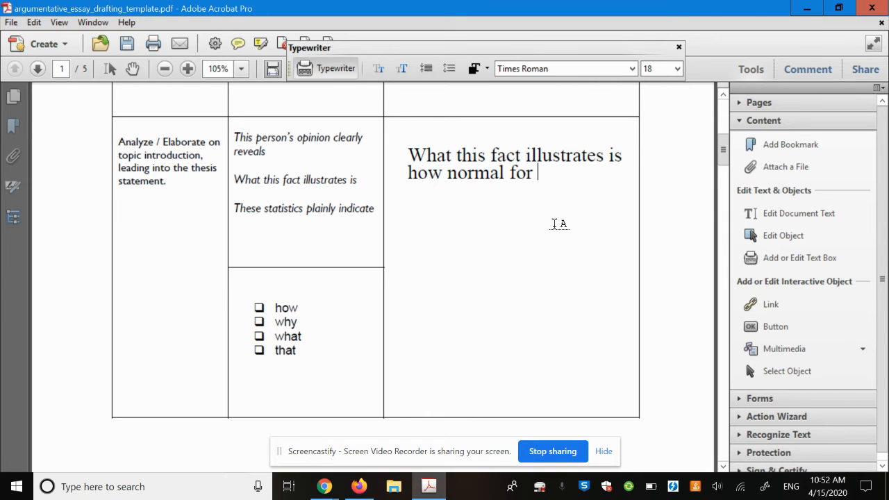
{"action": "type", "text": "backpacks"}
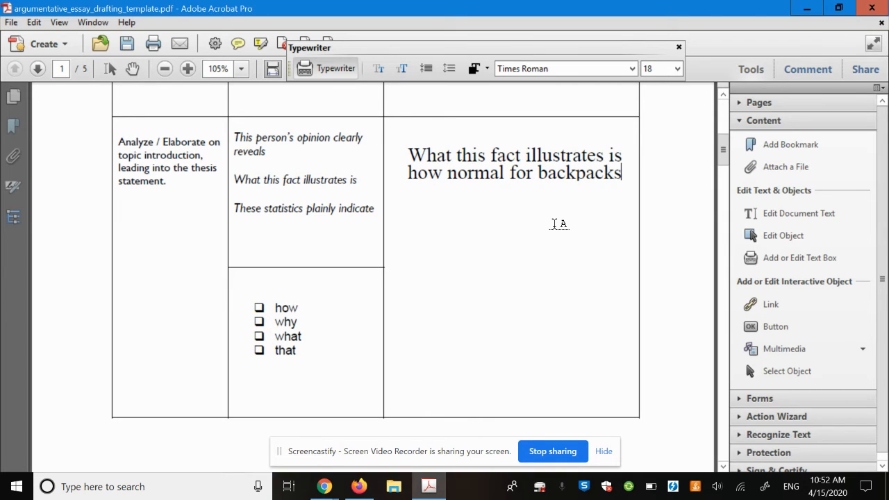
{"action": "type", "text": "is no l"}
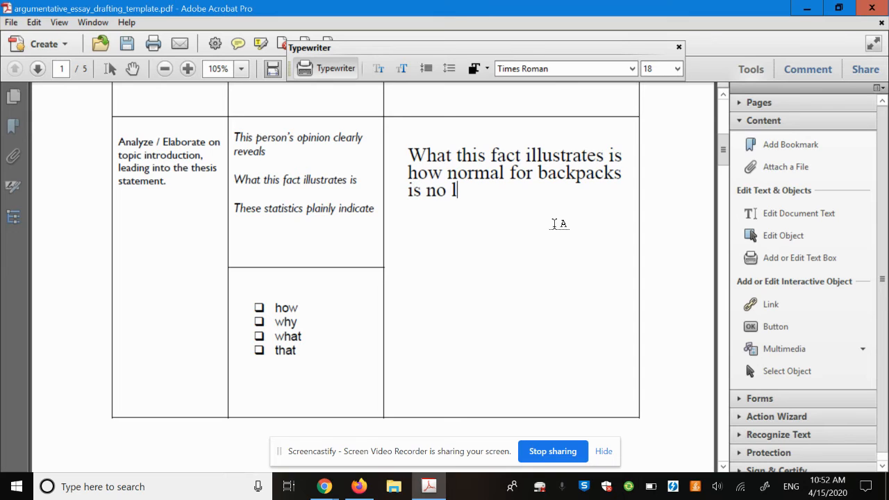
{"action": "type", "text": "onger norma"}
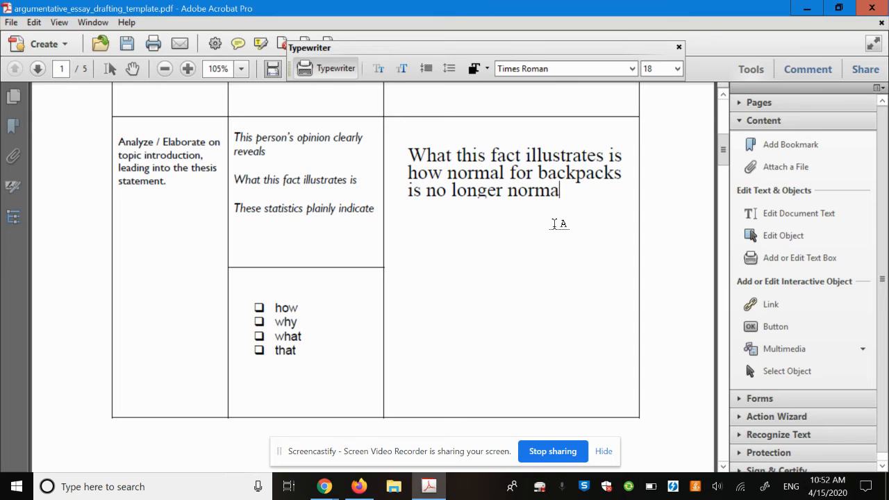
{"action": "type", "text": "l."}
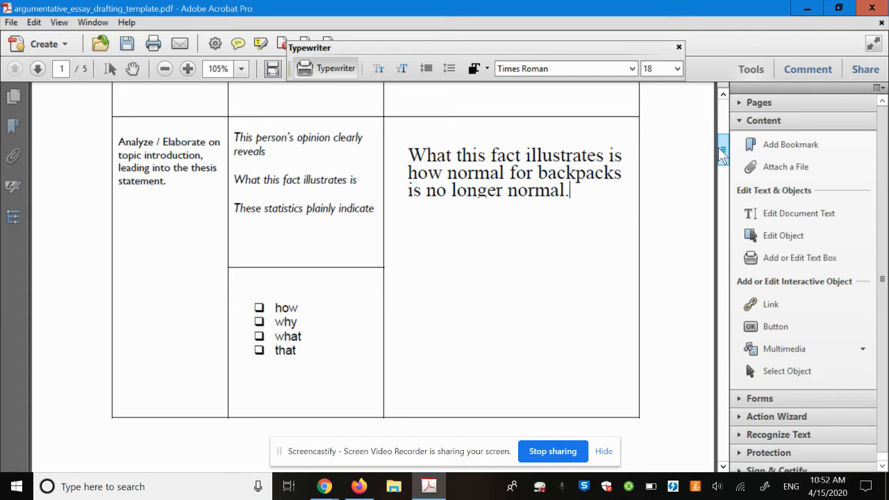
Write the thesis opening 'Although some believe teachers carrying guns could make school less safe,' in the thesis cell.
{"action": "scroll", "scroll_direction": "down", "scroll_amount": 3}
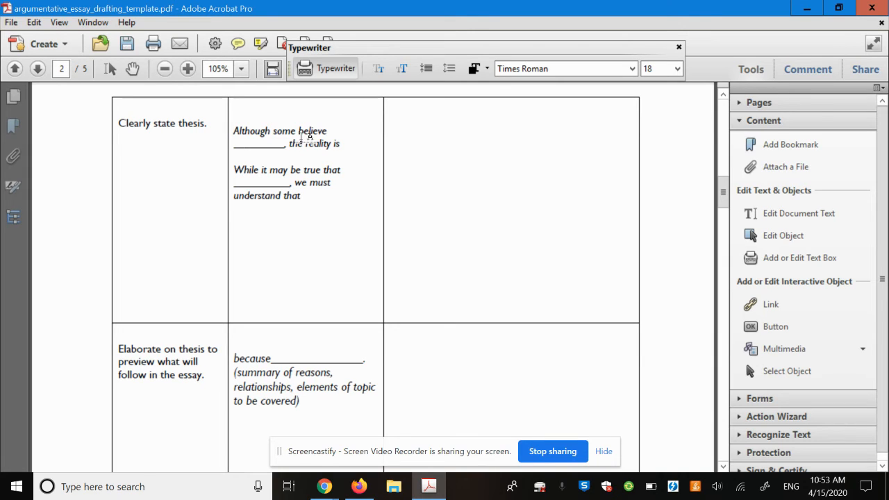
{"action": "mouse_move", "coordinate": [389, 164]}
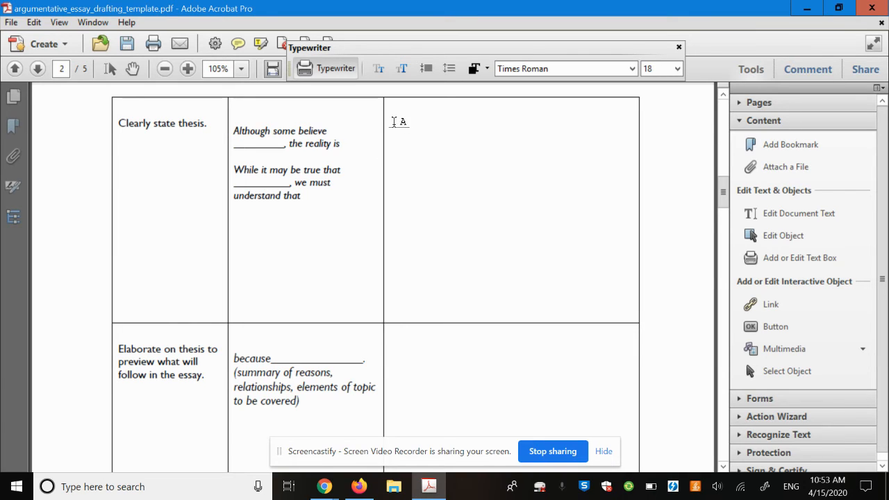
{"action": "type", "text": "Although some"}
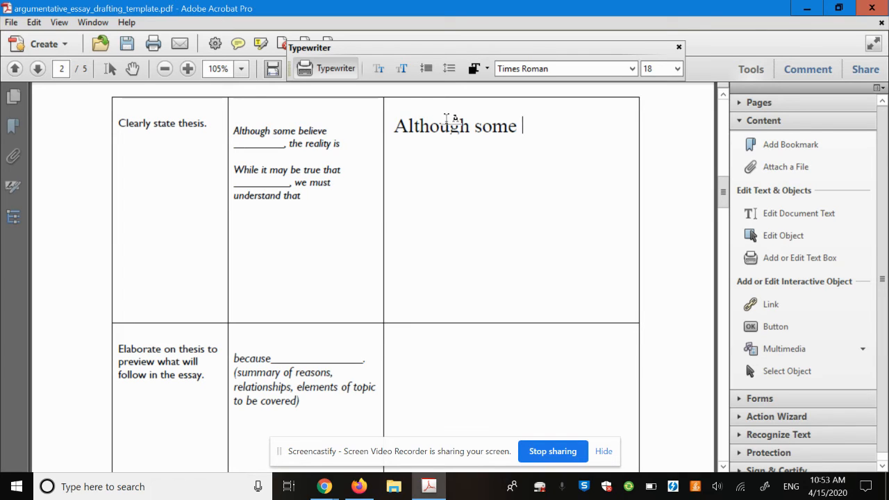
{"action": "type", "text": "believe te"}
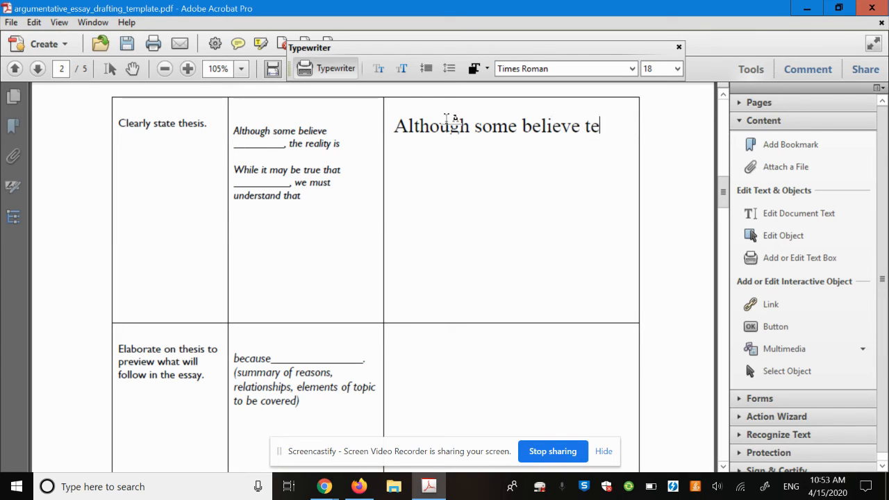
{"action": "type", "text": "achers"}
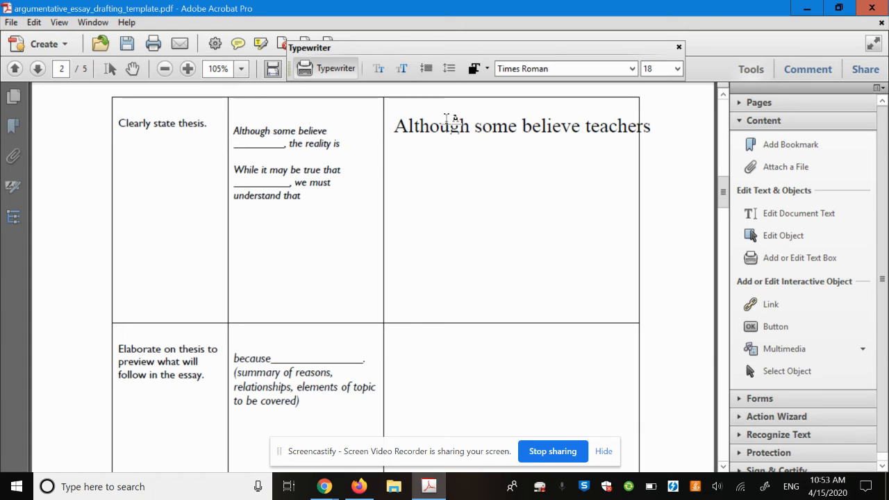
{"action": "key", "text": "enter"}
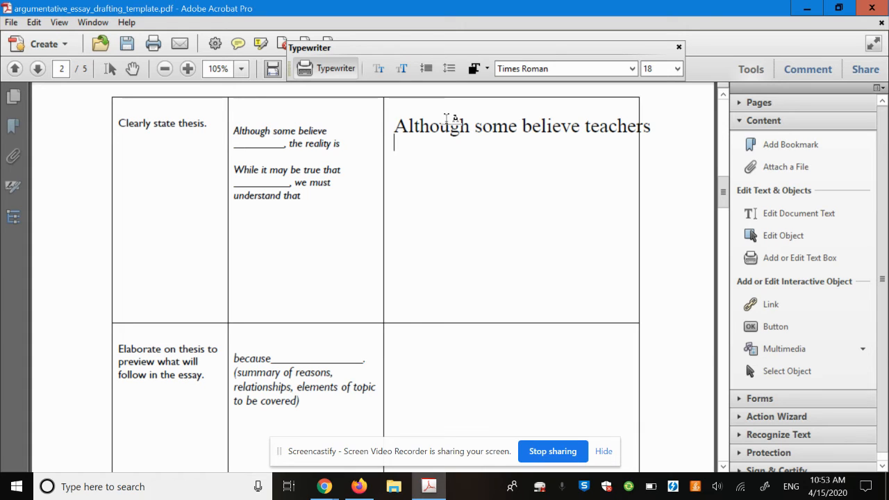
{"action": "type", "text": "carrying guns w"}
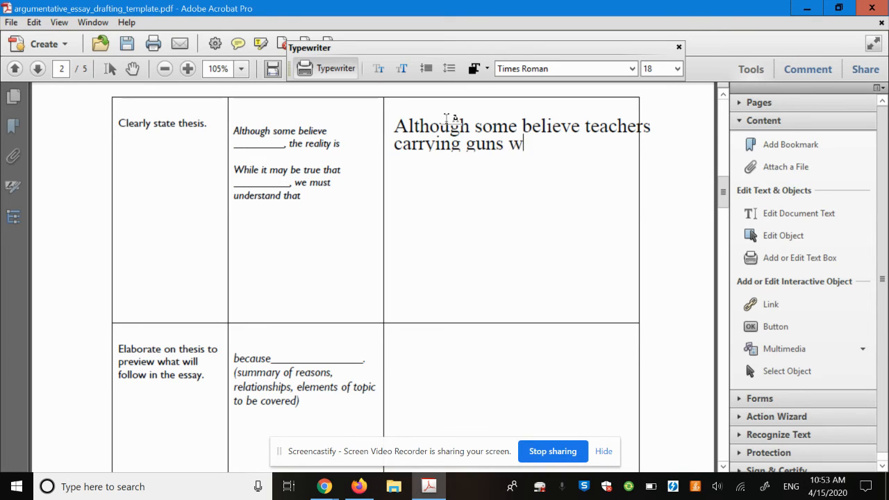
{"action": "type", "text": "ould make shco"}
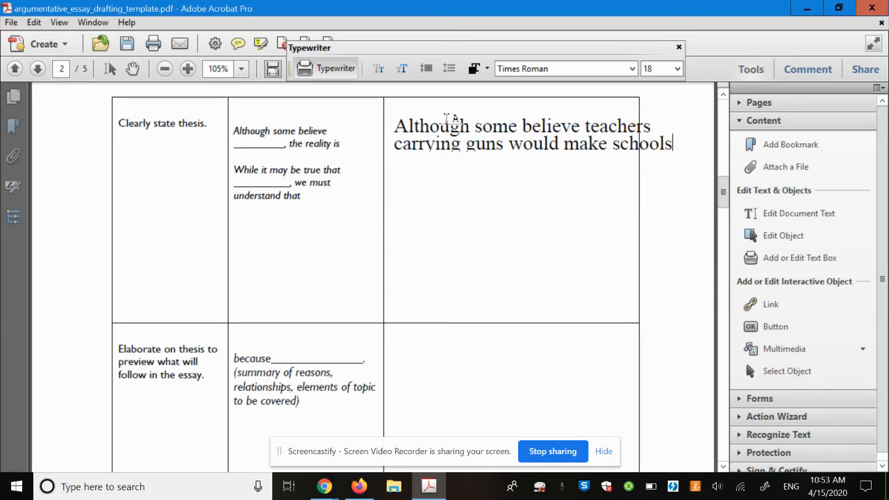
{"action": "type", "text": "less s"}
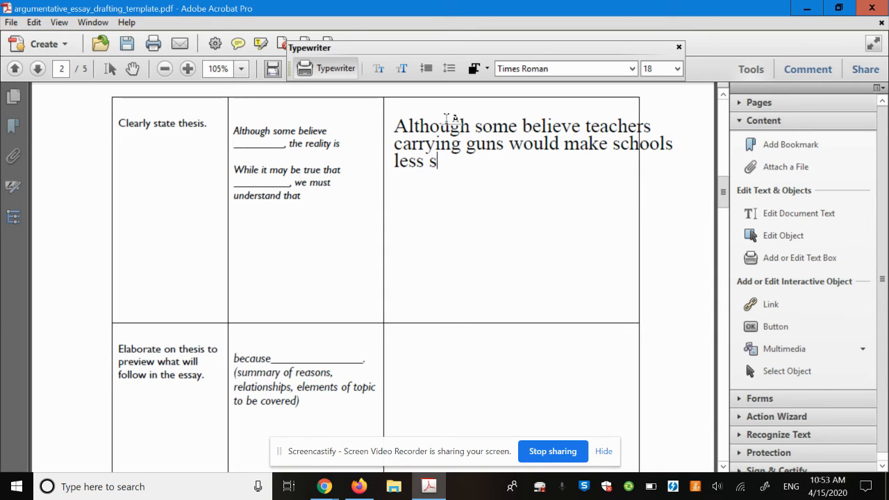
{"action": "type", "text": "afe,"}
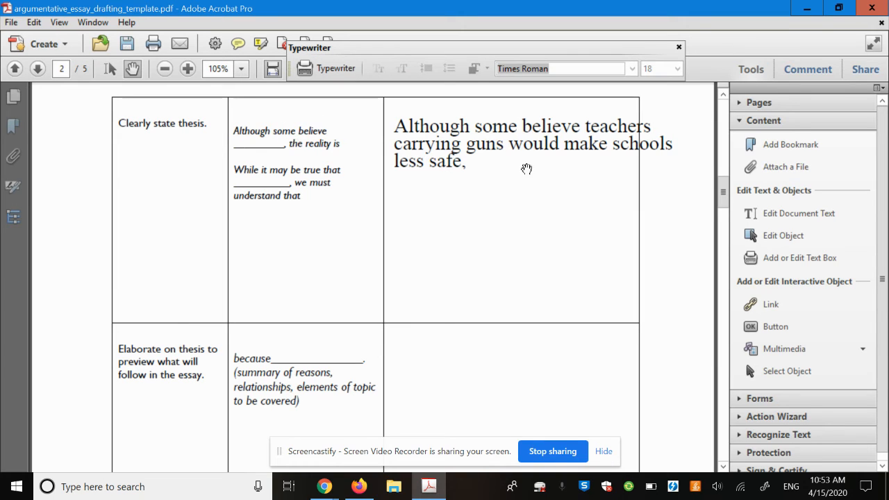
Continue the thesis: 'the reality is armed teachers would help protect students when no one else can'.
{"action": "left_click", "coordinate": [528, 145]}
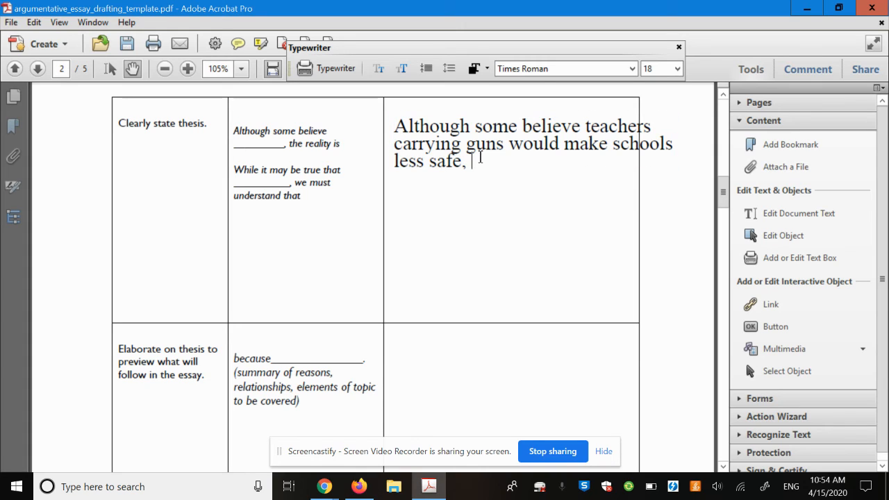
{"action": "type", "text": "the realis"}
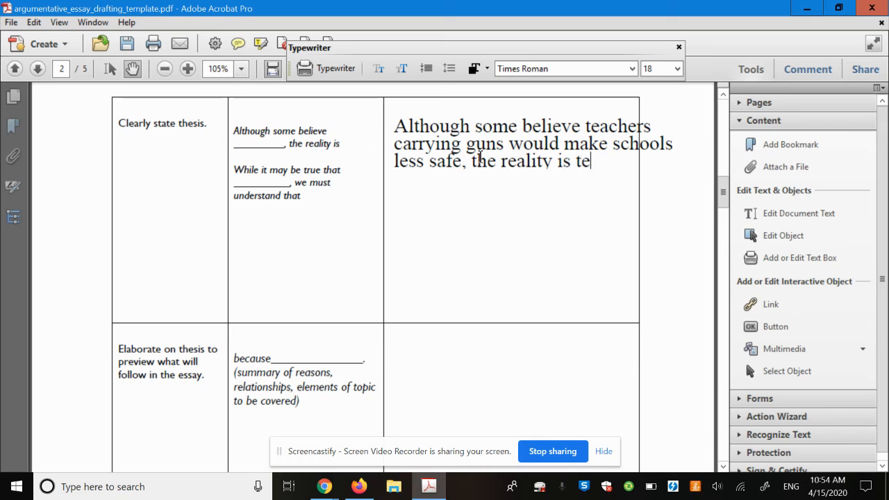
{"action": "type", "text": "ar"}
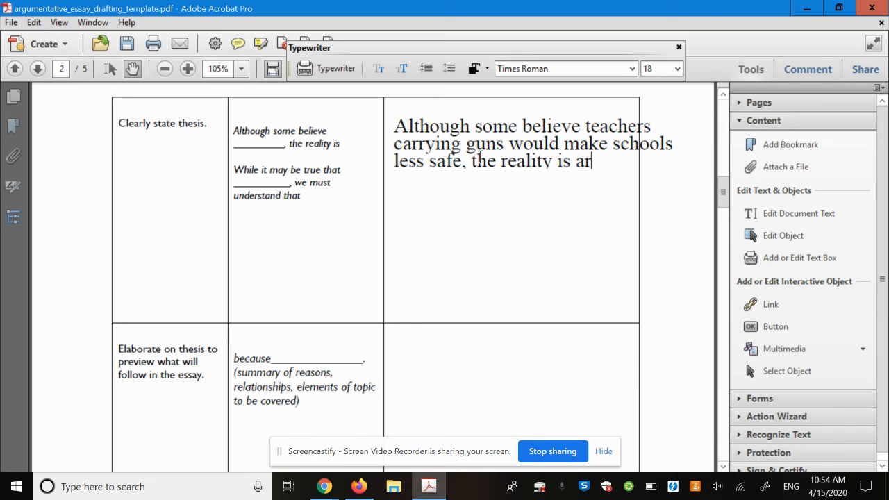
{"action": "type", "text": "med"}
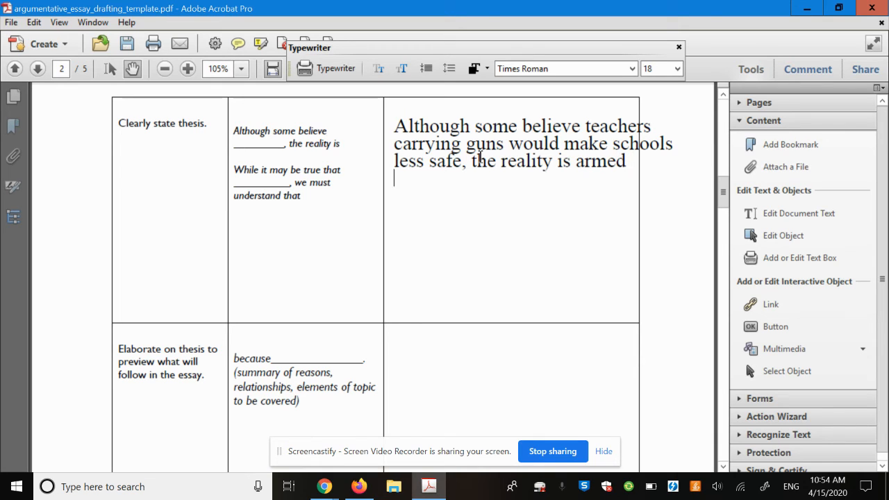
{"action": "type", "text": "teacher"}
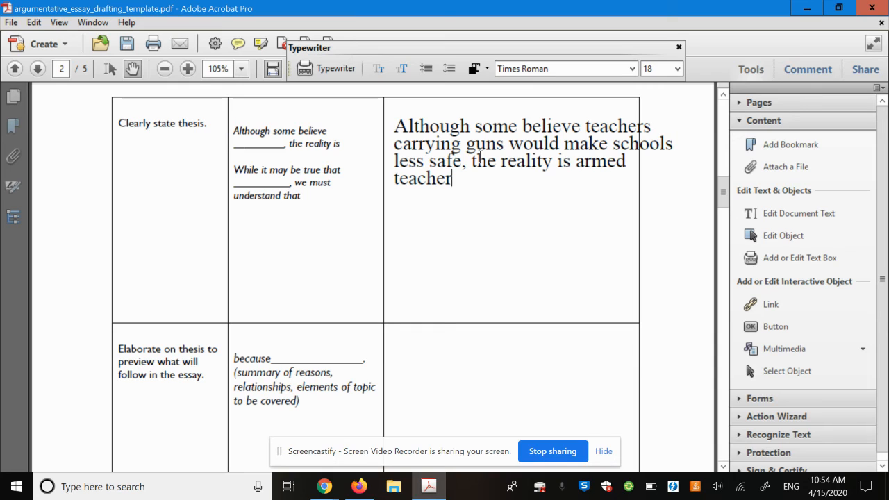
{"action": "type", "text": "s"}
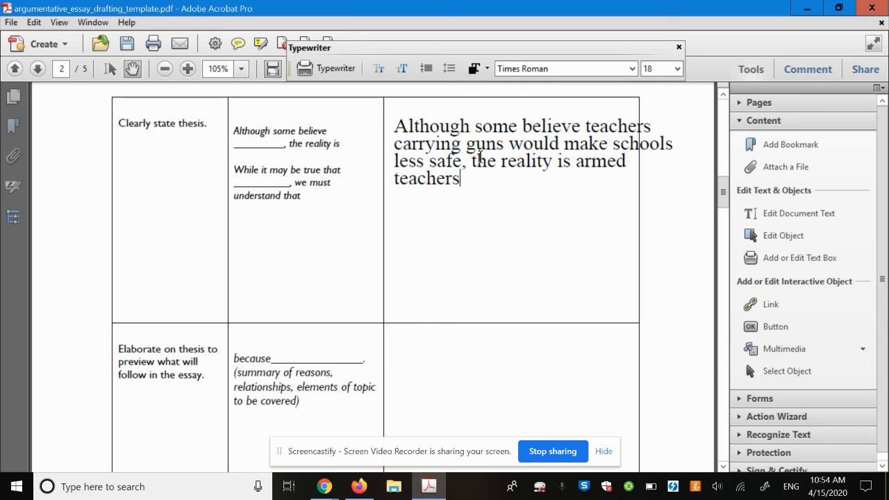
{"action": "type", "text": "would help"}
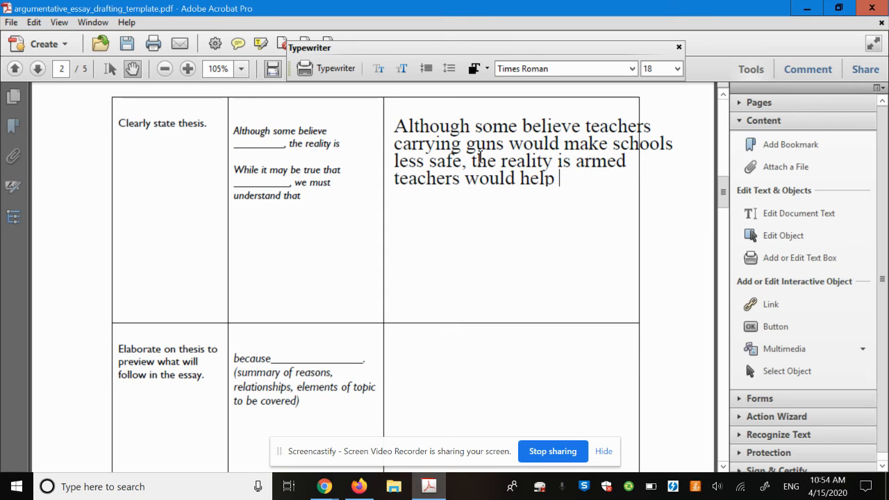
{"action": "type", "text": "pro"}
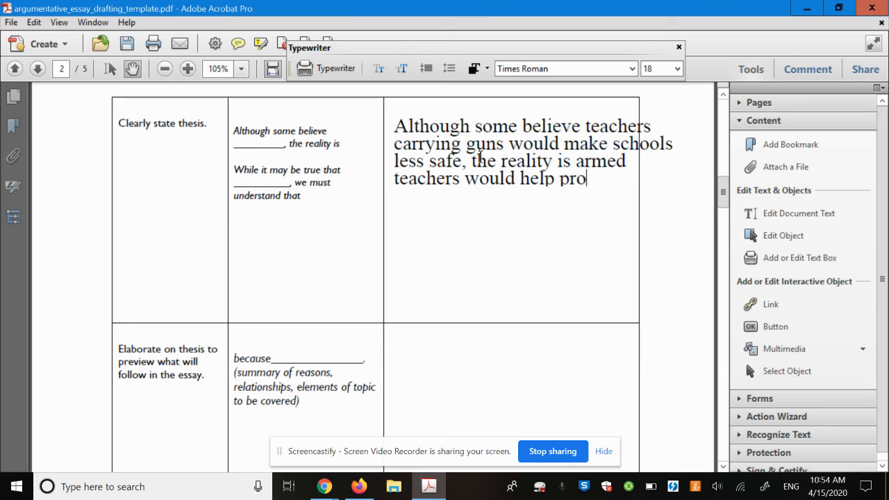
{"action": "type", "text": "tect"}
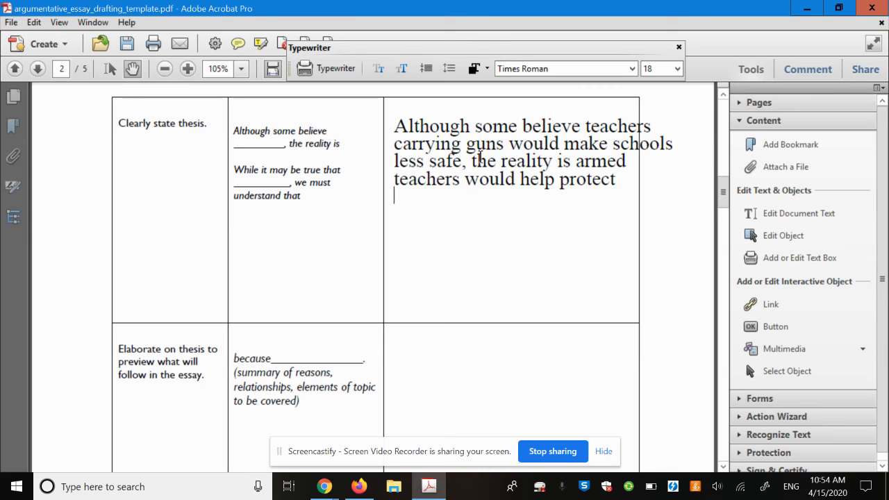
{"action": "type", "text": "students when"}
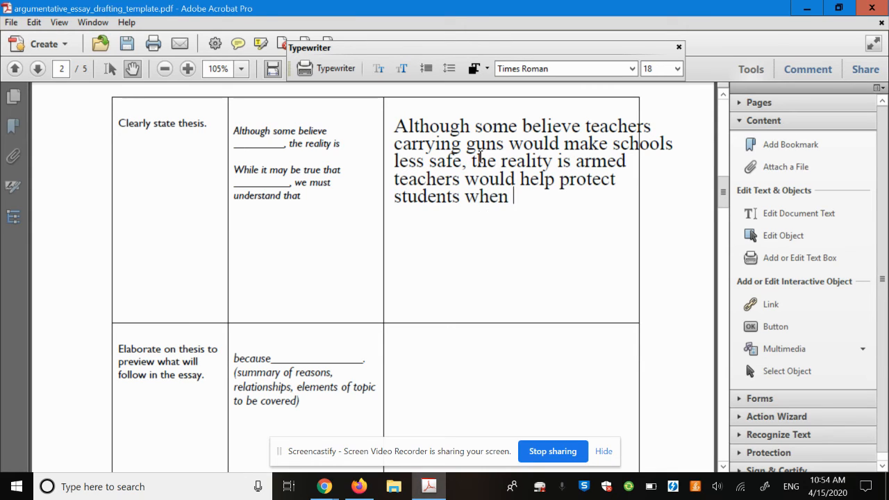
{"action": "type", "text": "no o"}
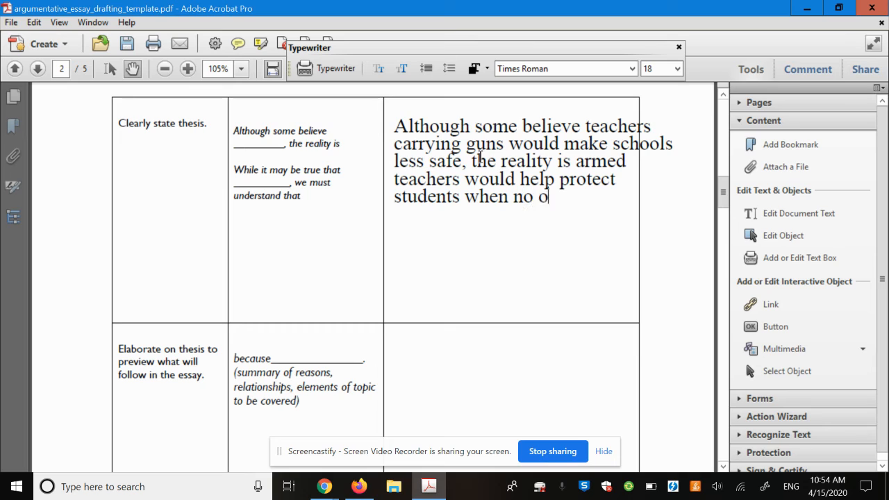
{"action": "type", "text": "ne else can."}
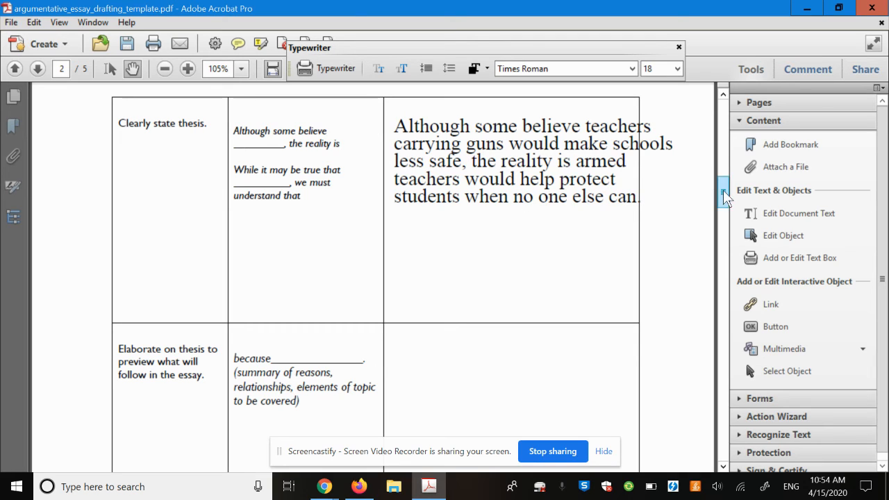
Extend the thesis with 'because only guns can defend against other guns.'.
{"action": "scroll", "scroll_direction": "down", "scroll_amount": 3}
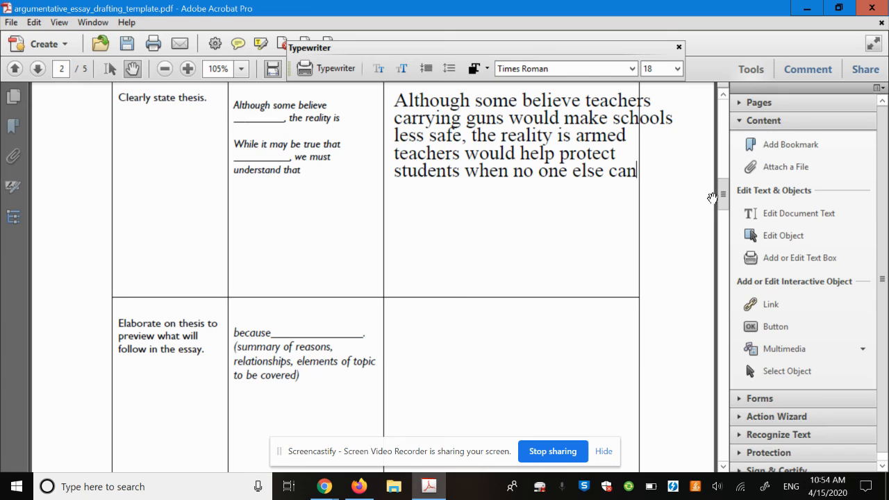
{"action": "mouse_move", "coordinate": [687, 233]}
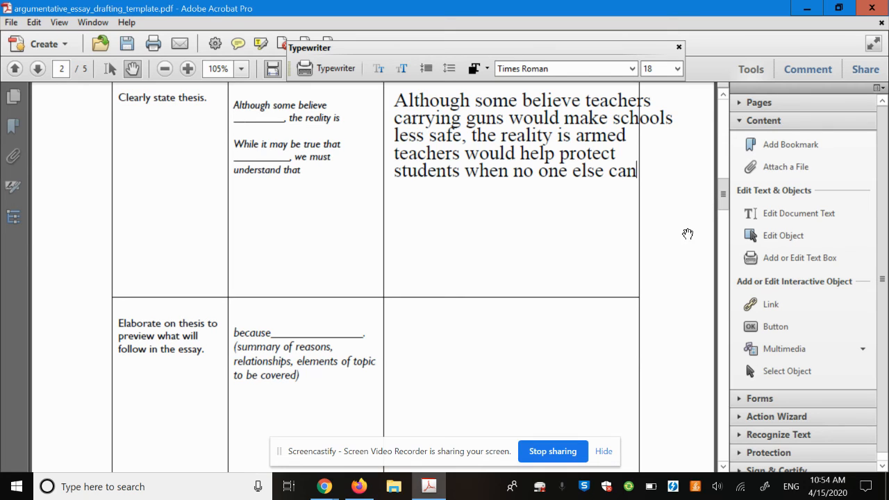
{"action": "mouse_move", "coordinate": [262, 334]}
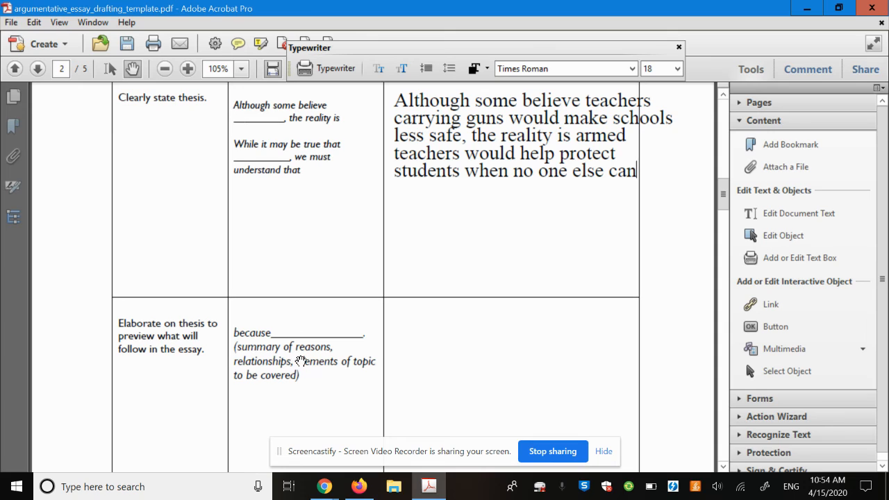
{"action": "type", "text": "becaus"}
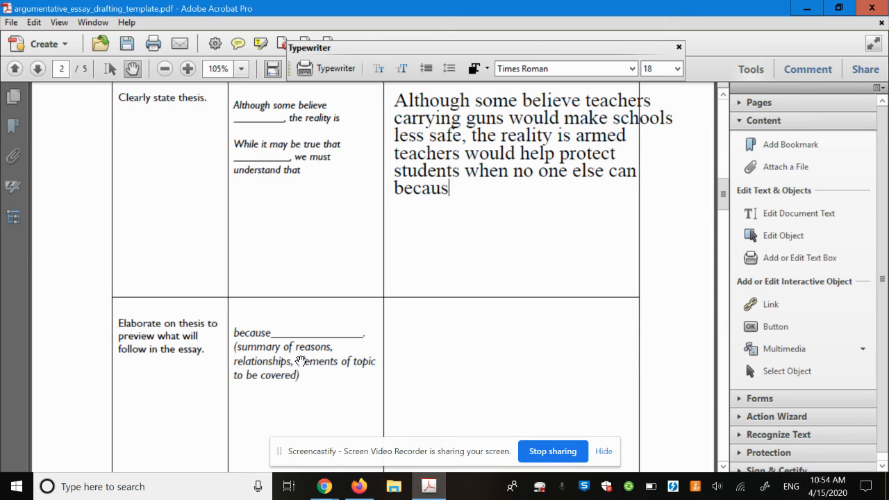
{"action": "type", "text": "e"}
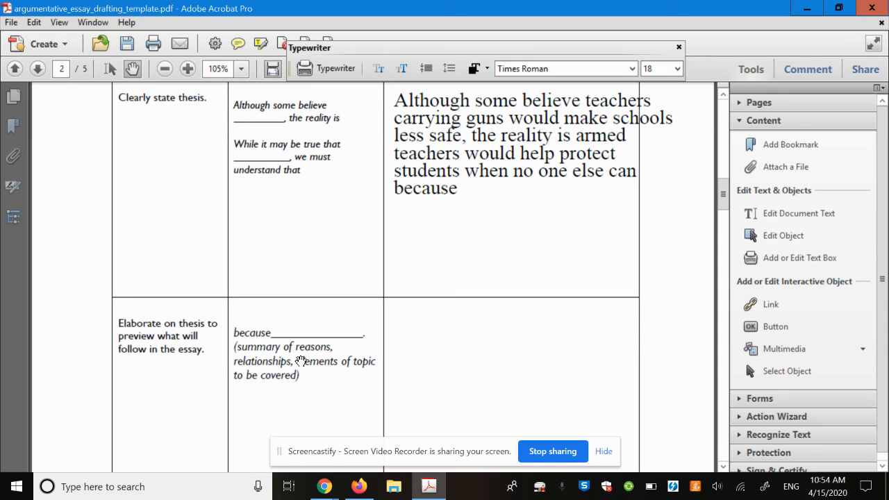
{"action": "left_click", "coordinate": [461, 187]}
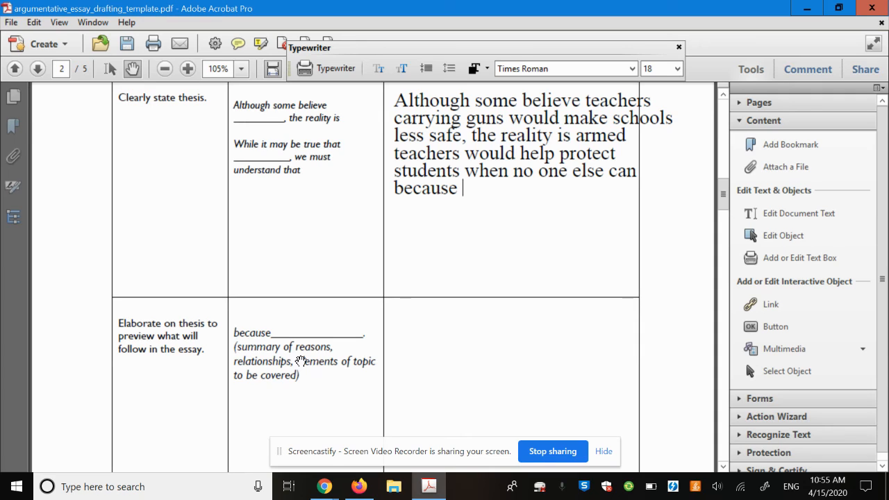
{"action": "type", "text": "only guns"}
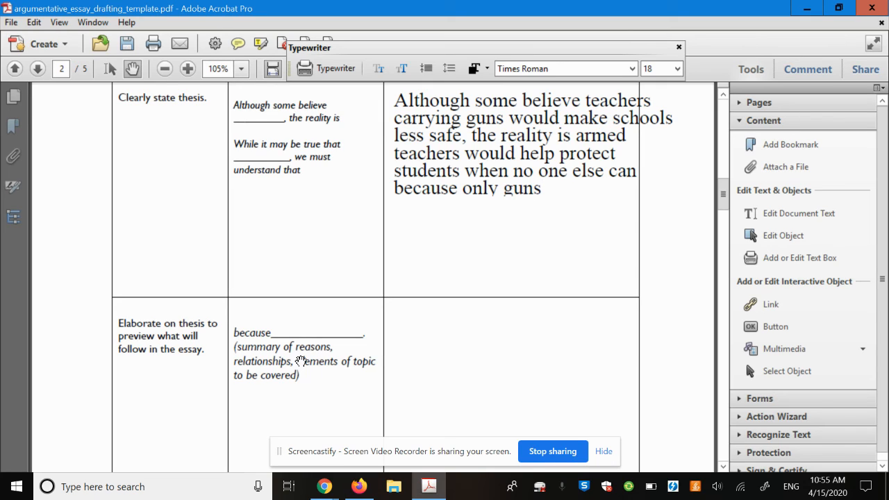
{"action": "type", "text": "c"}
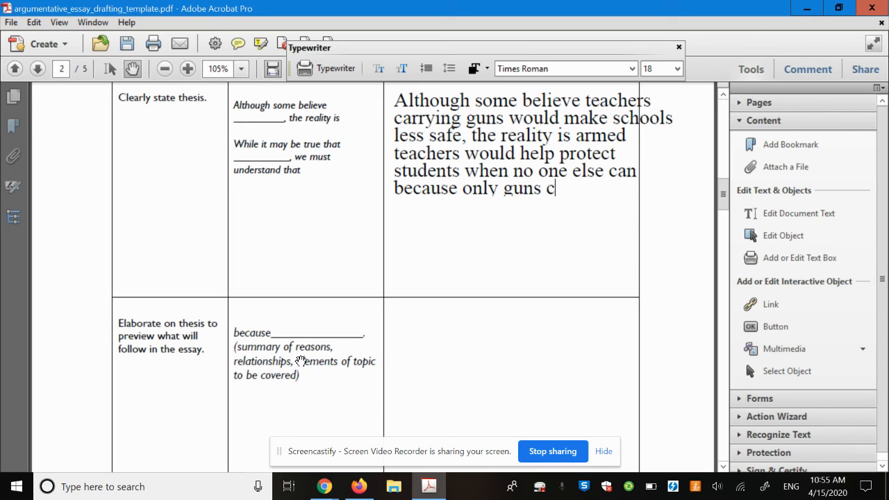
{"action": "type", "text": "an"}
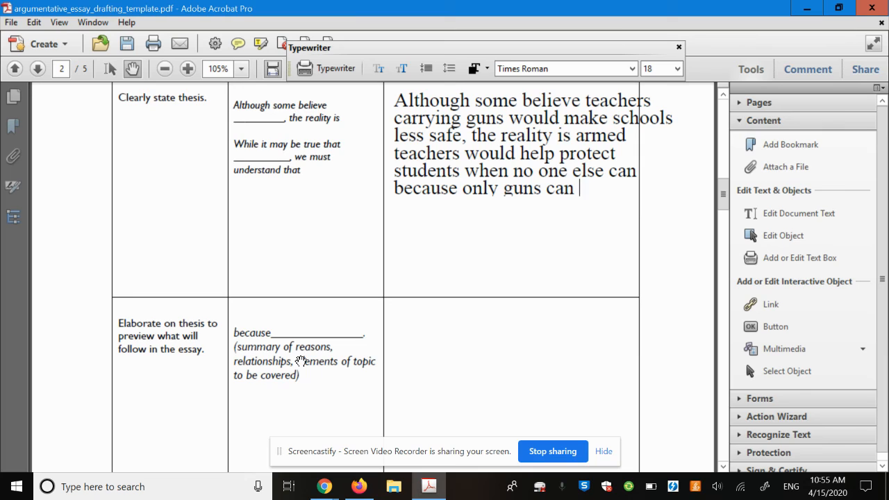
{"action": "type", "text": "defend"}
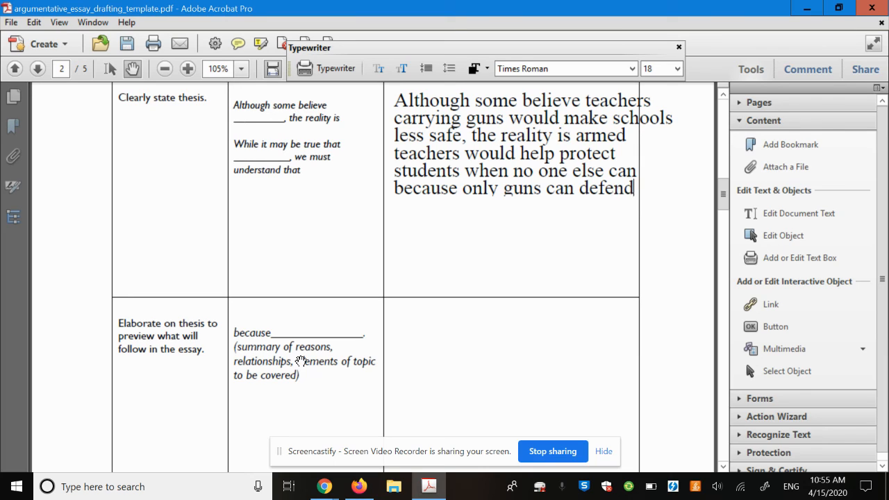
{"action": "type", "text": "against other g"}
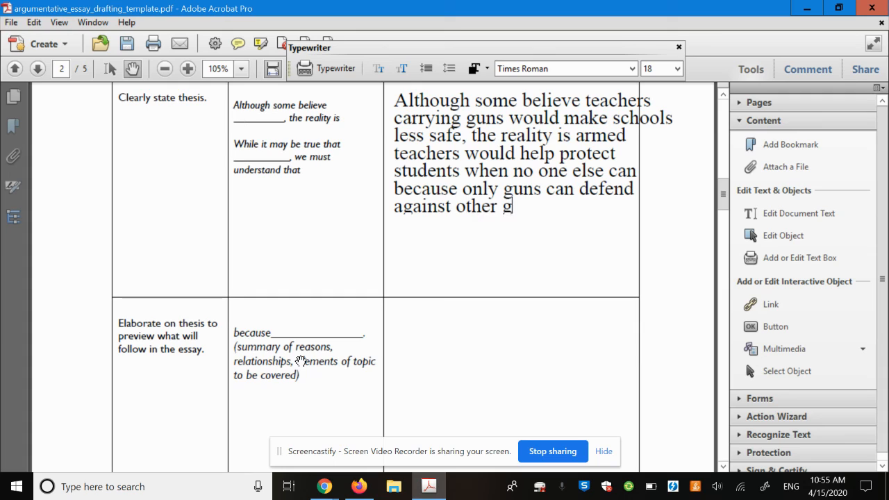
{"action": "type", "text": "uns."}
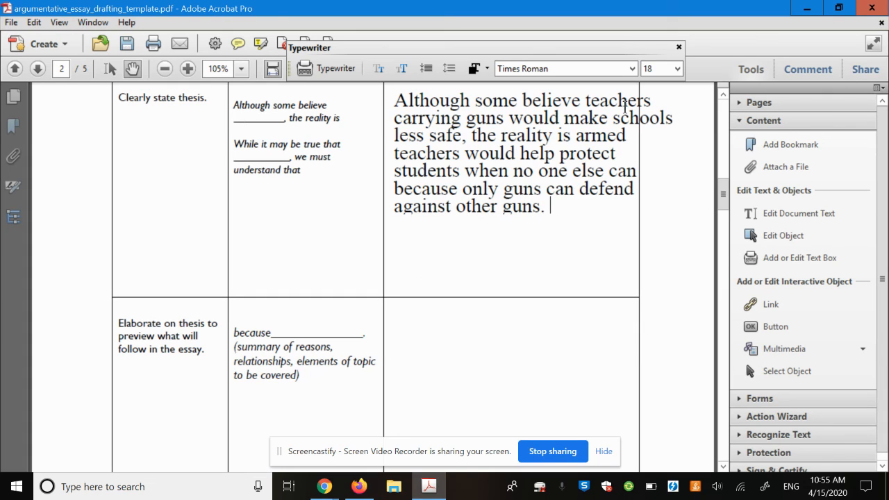
Scroll back to page 1 to review the Introduction starter sentence and the backpack elaboration row.
{"action": "scroll", "scroll_direction": "down", "scroll_amount": 3}
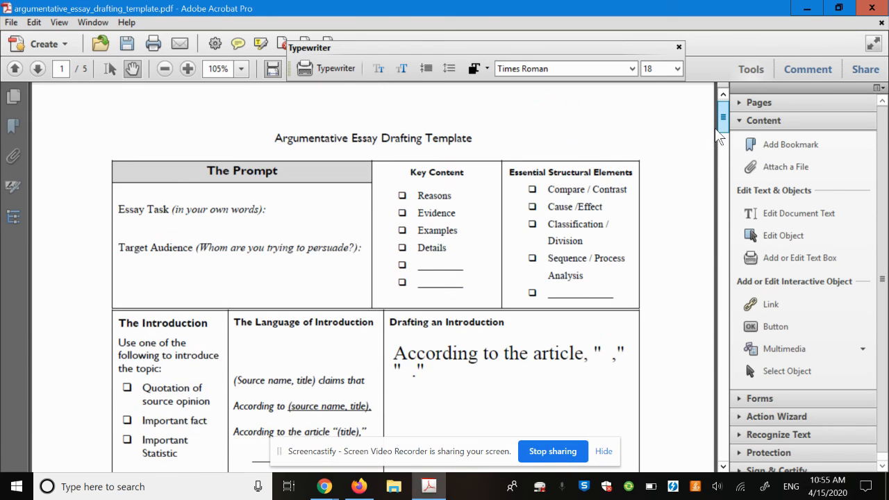
{"action": "scroll", "scroll_direction": "down", "scroll_amount": 3}
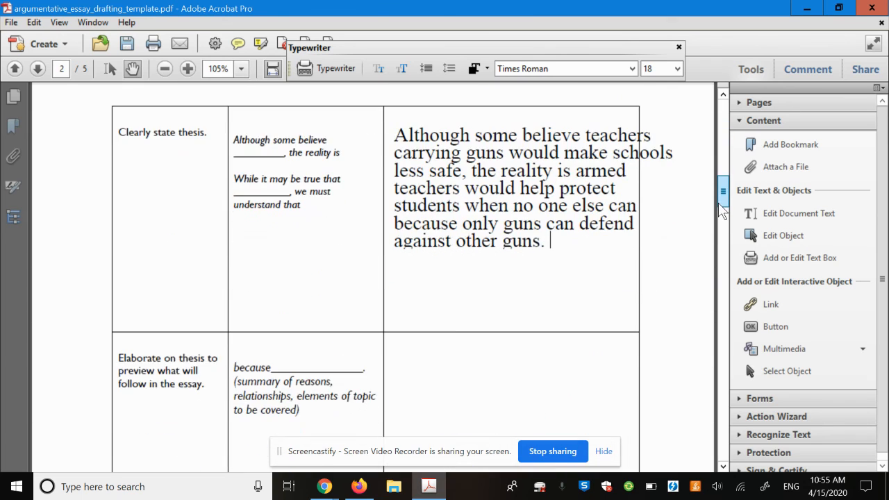
{"action": "scroll", "scroll_direction": "down", "scroll_amount": 3}
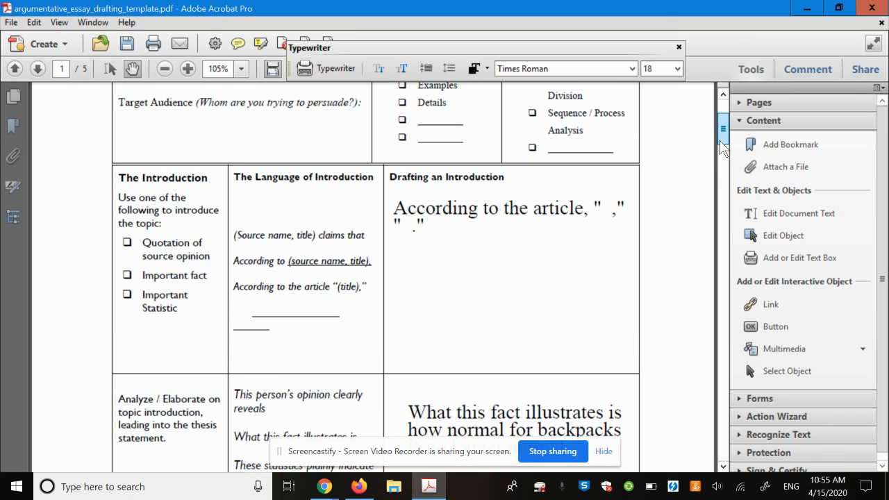
{"action": "scroll", "scroll_direction": "down", "scroll_amount": 3}
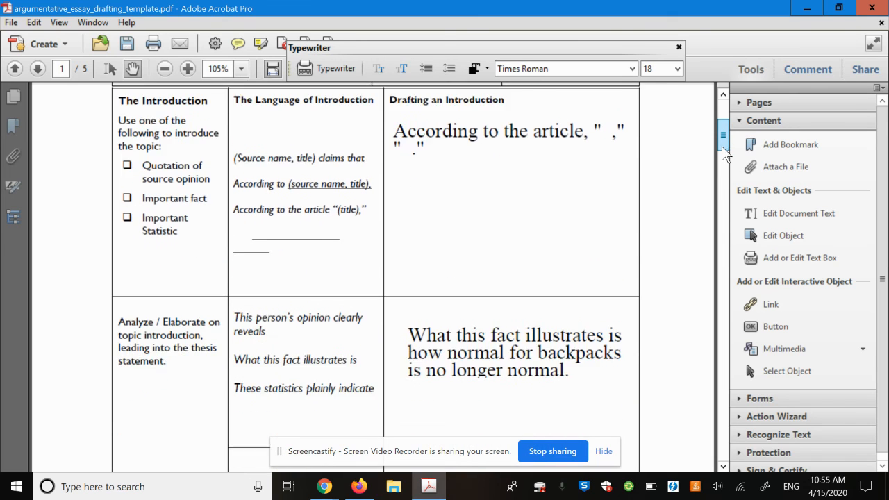
{"action": "scroll", "scroll_direction": "down", "scroll_amount": 3}
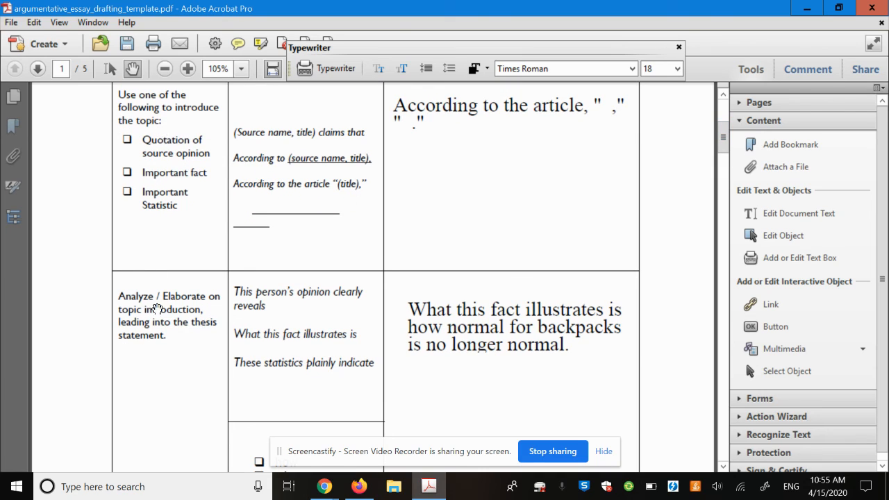
{"action": "mouse_move", "coordinate": [180, 197]}
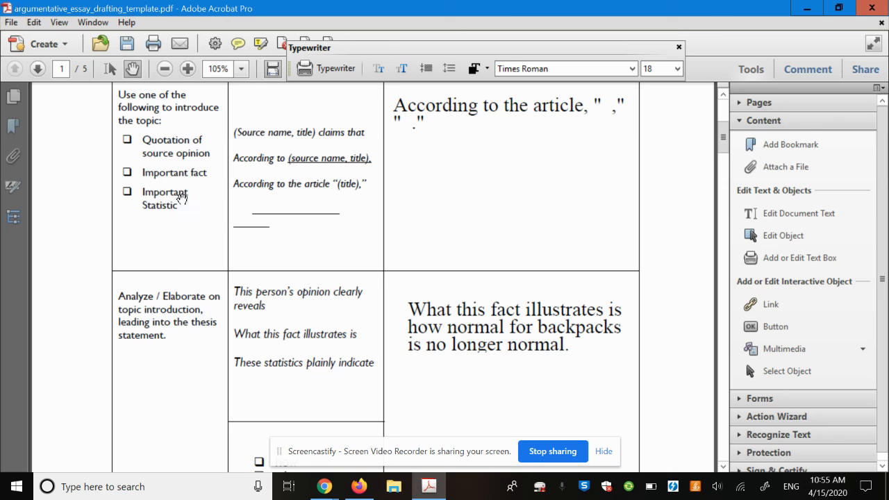
{"action": "mouse_move", "coordinate": [172, 172]}
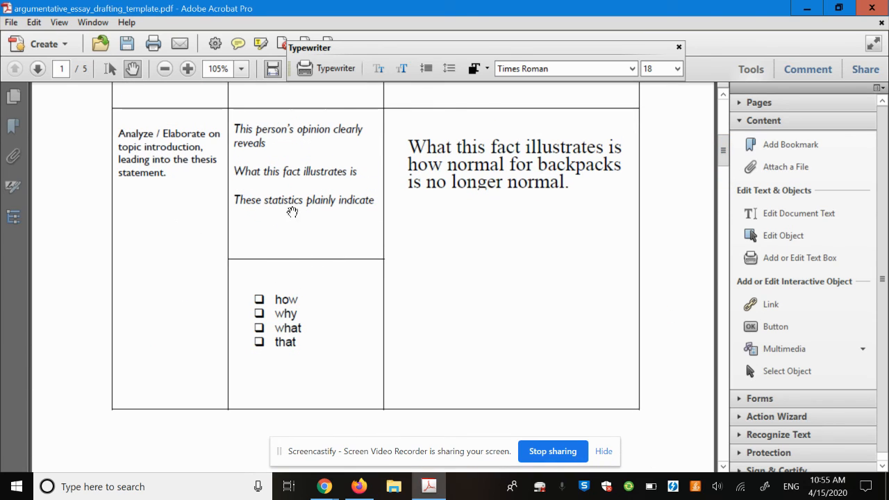
{"action": "mouse_move", "coordinate": [702, 94]}
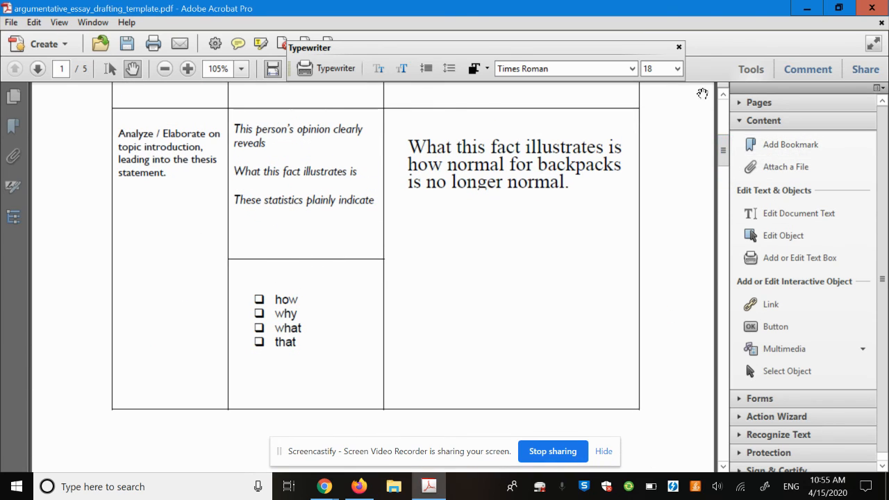